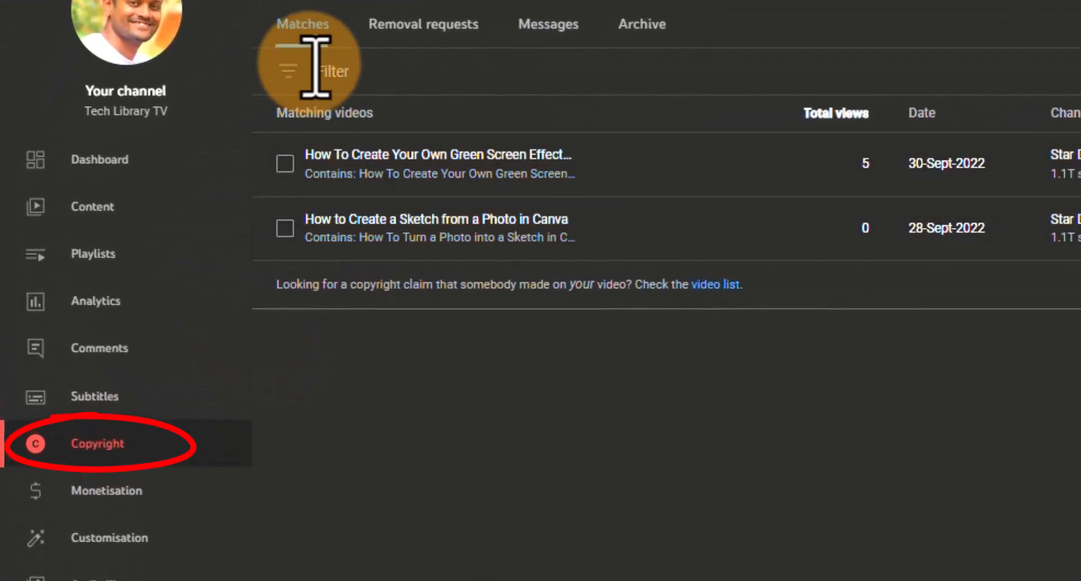
mouse_move(524, 227)
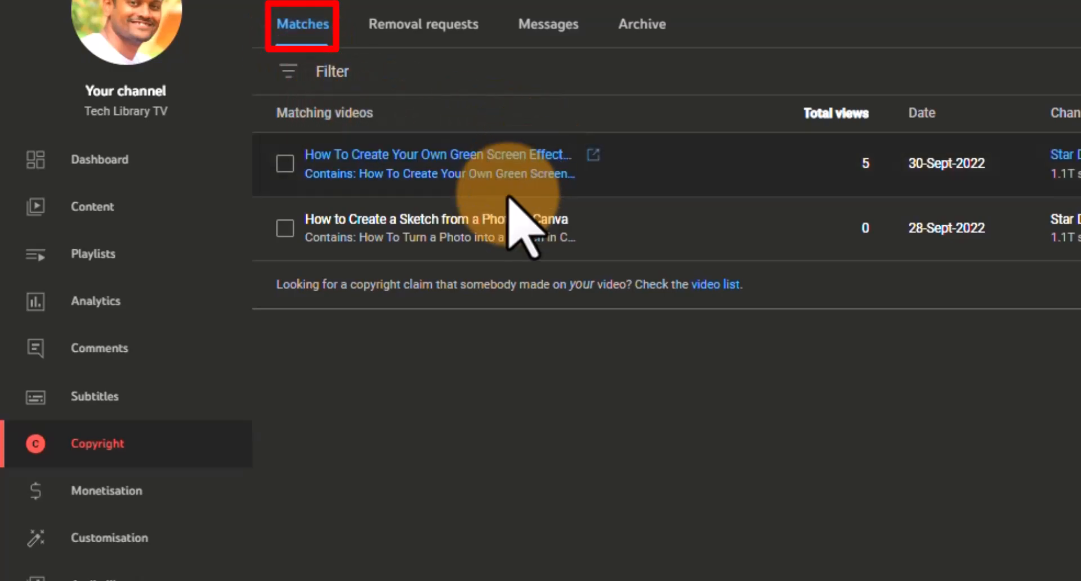
mouse_move(514, 221)
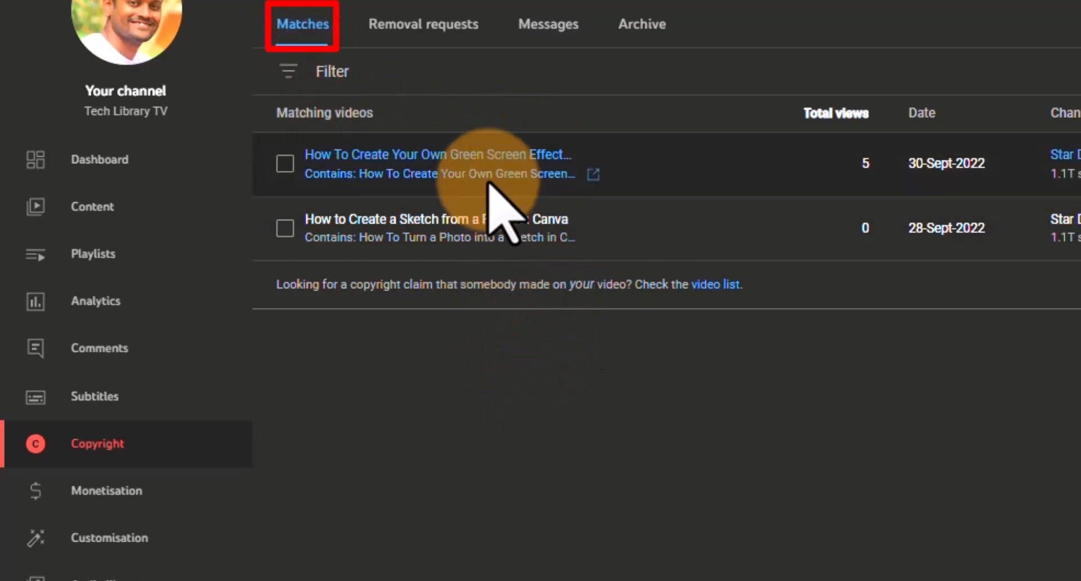
mouse_move(1062, 345)
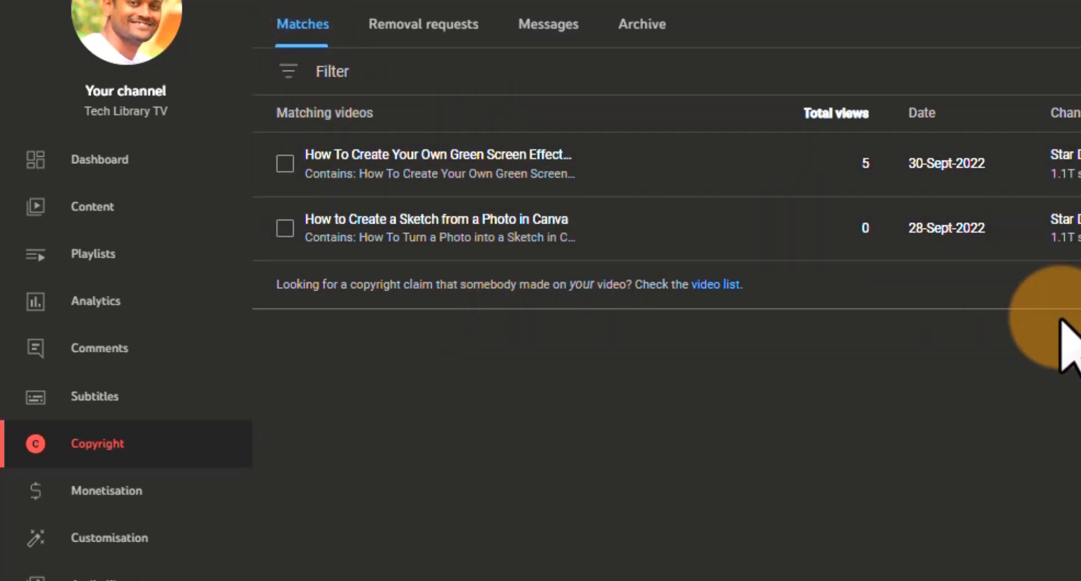
- Draft a message to the Canva sketch uploader, discard it, and return to the matches list
scroll(right, 3)
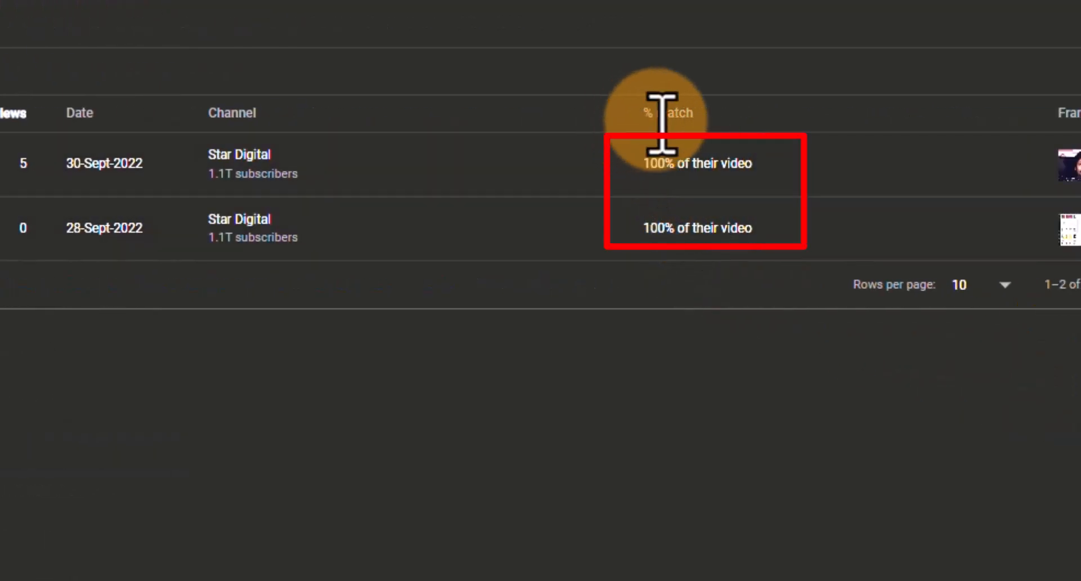
mouse_move(676, 338)
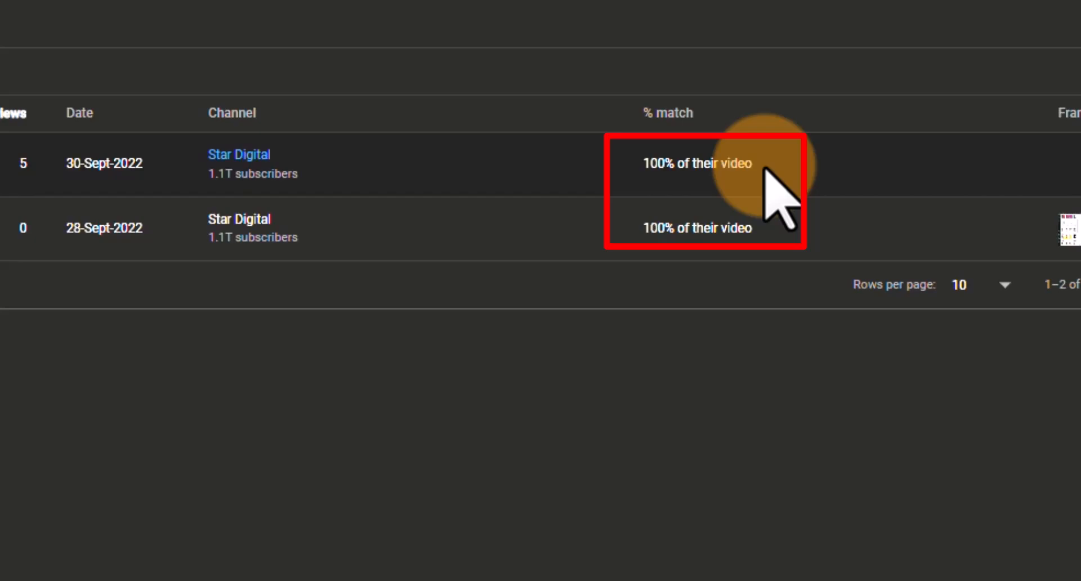
mouse_move(659, 167)
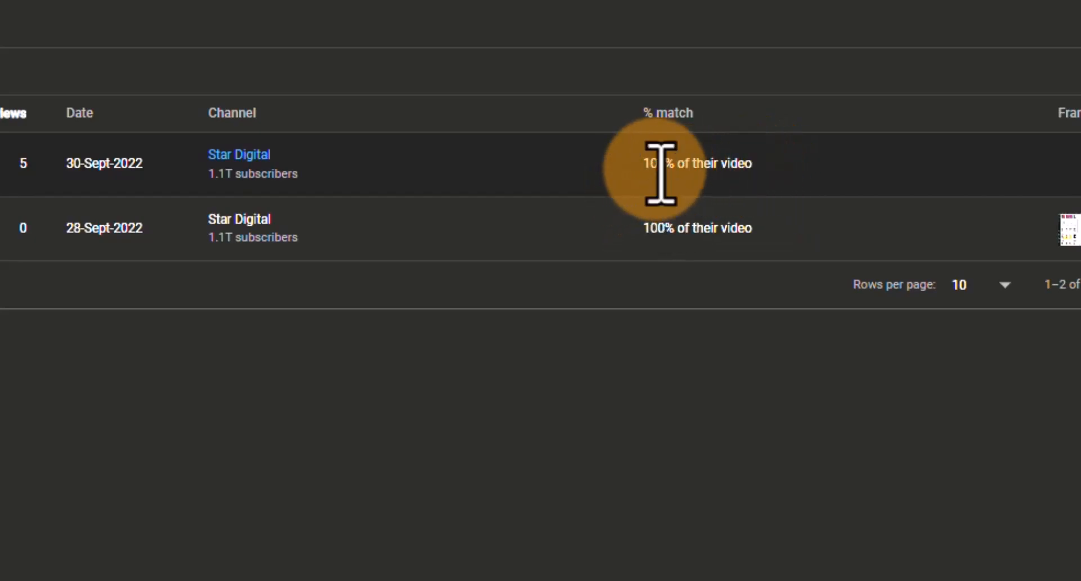
mouse_move(672, 220)
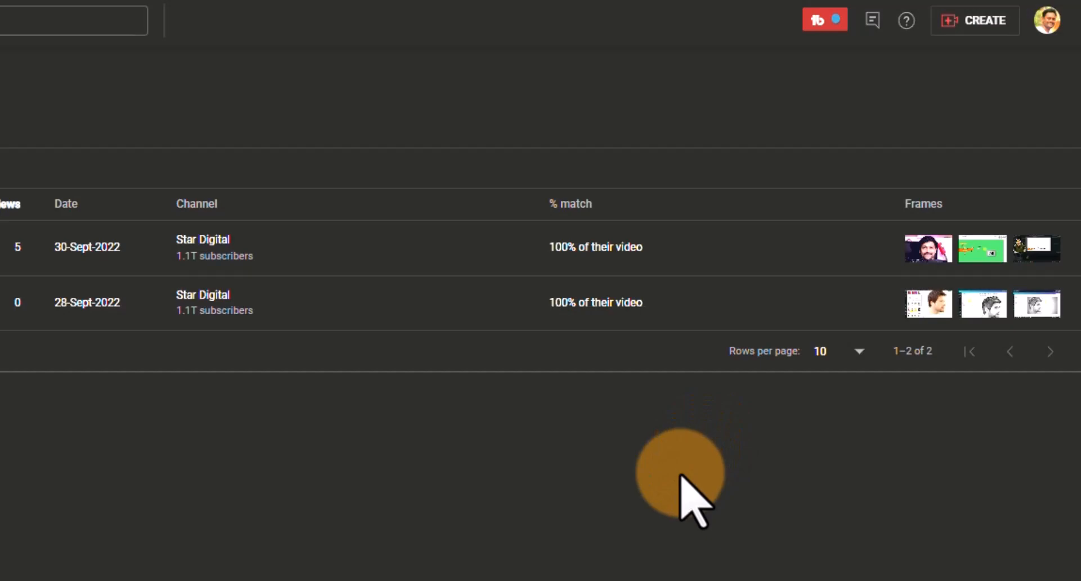
mouse_move(972, 496)
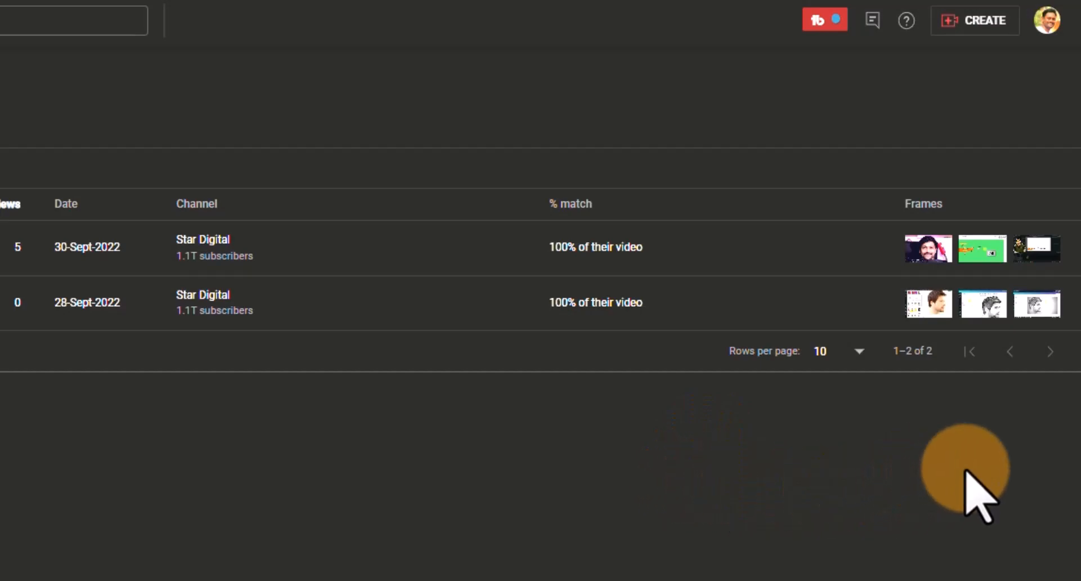
mouse_move(965, 302)
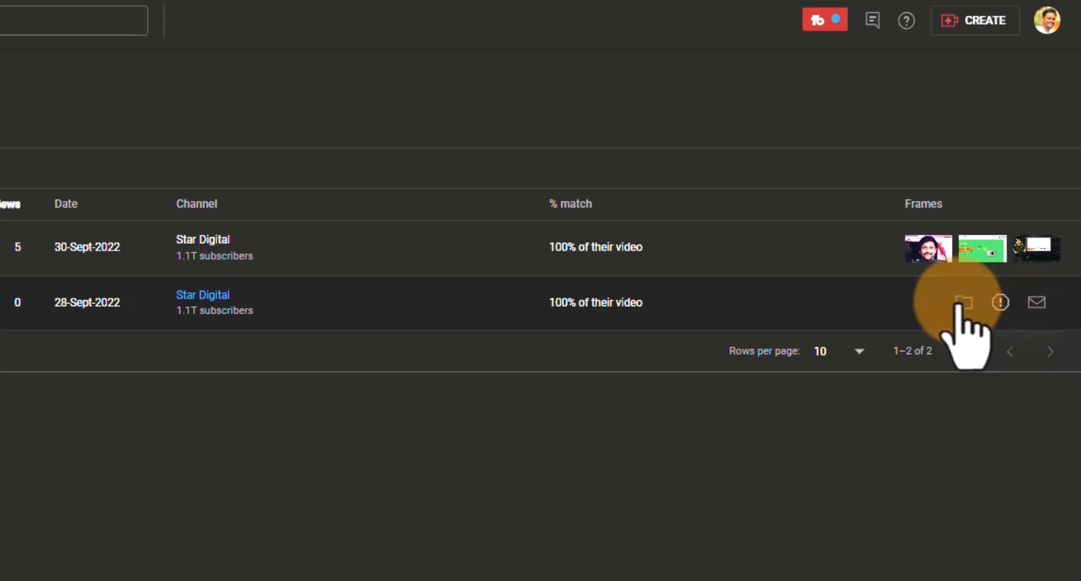
mouse_move(963, 302)
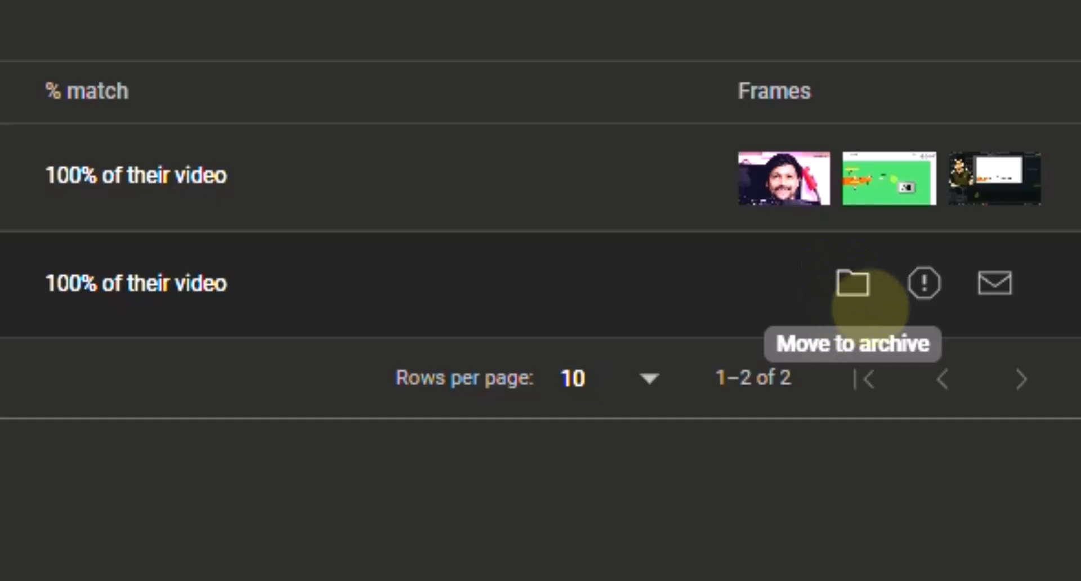
mouse_move(995, 282)
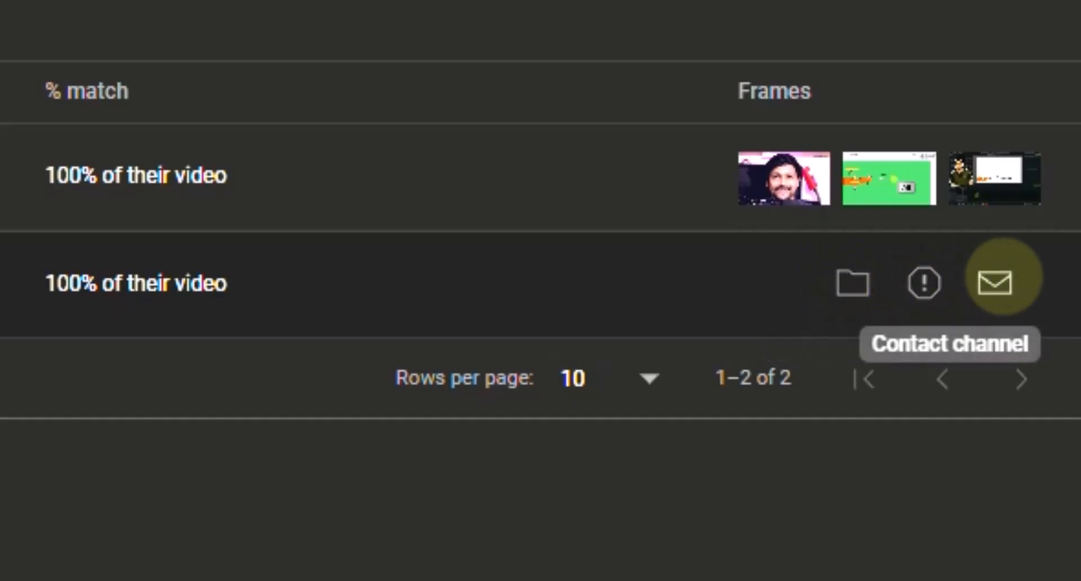
click(1004, 283)
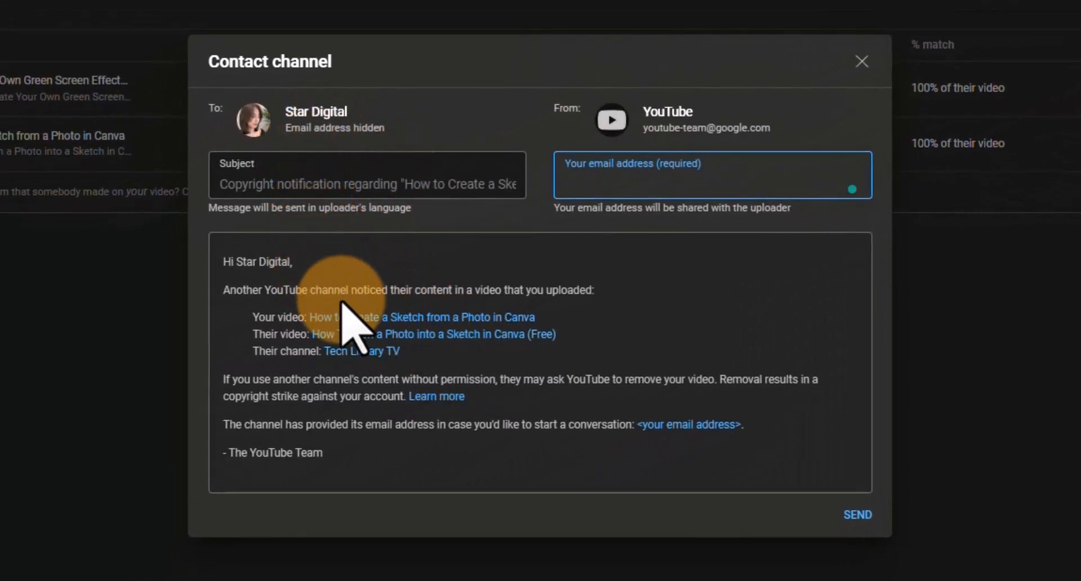
mouse_move(607, 482)
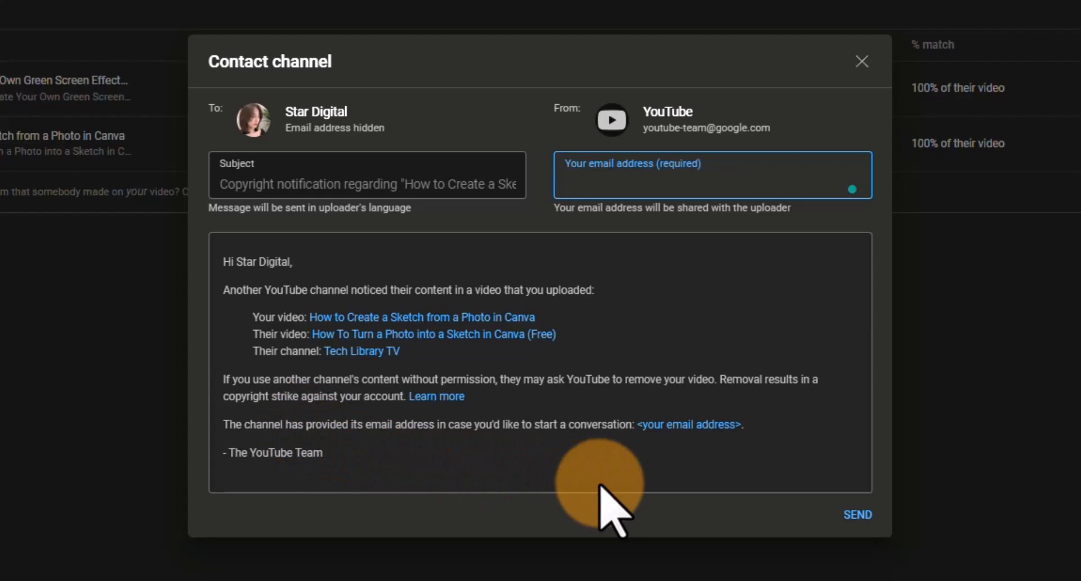
mouse_move(889, 503)
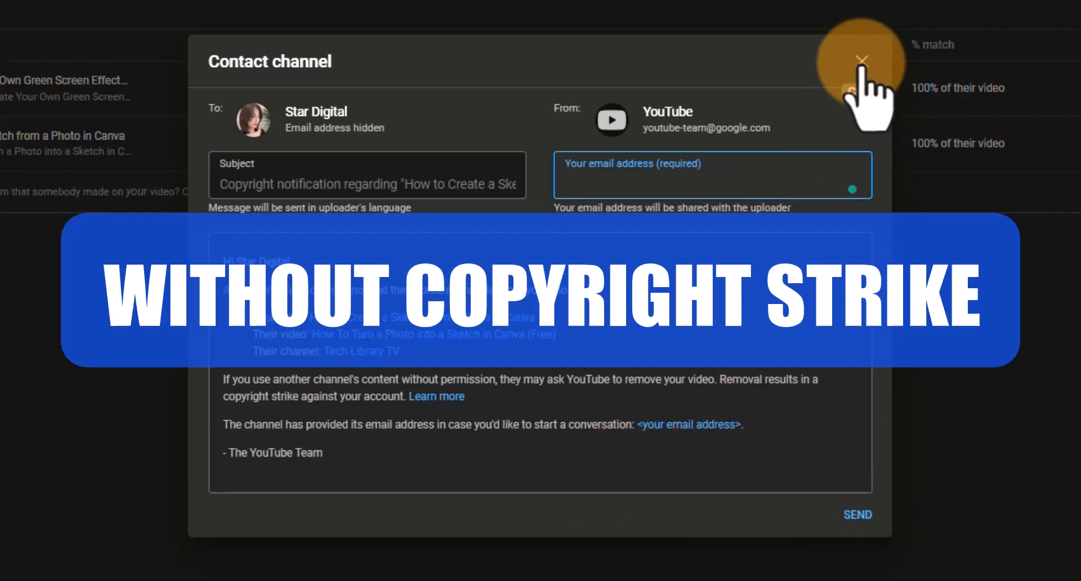
click(861, 60)
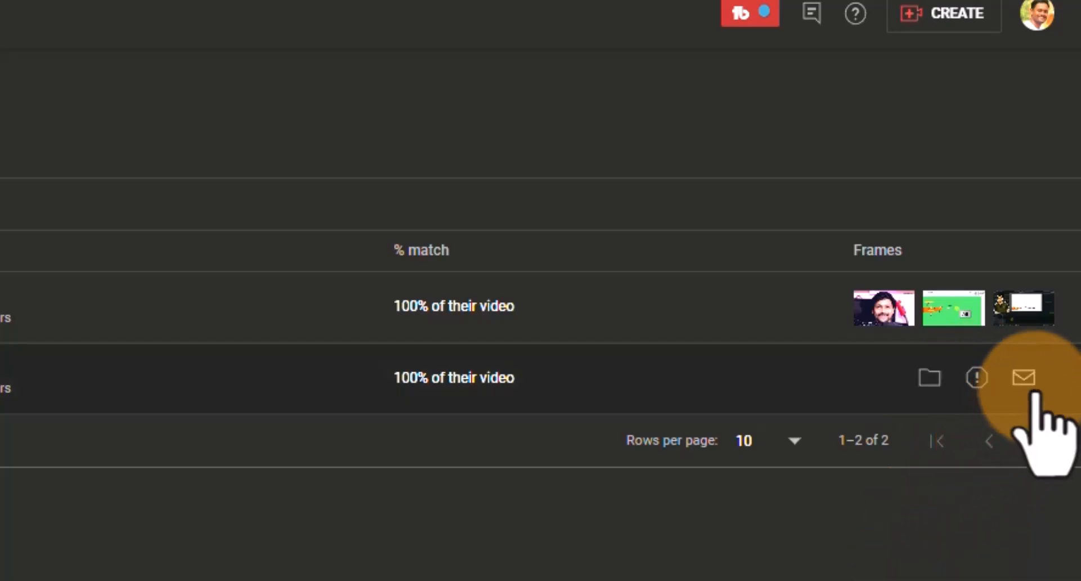
mouse_move(1023, 377)
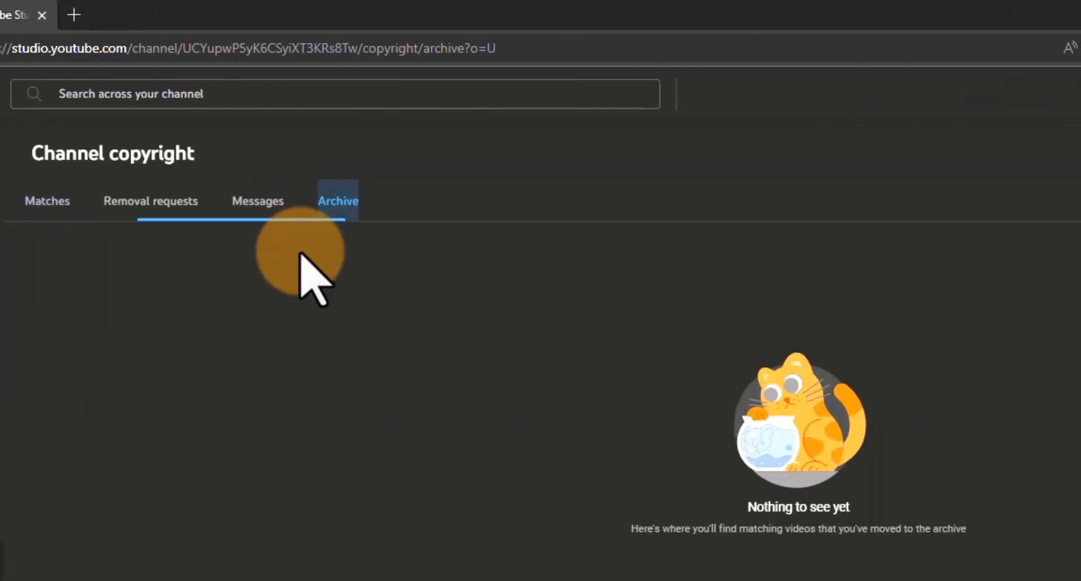
click(47, 201)
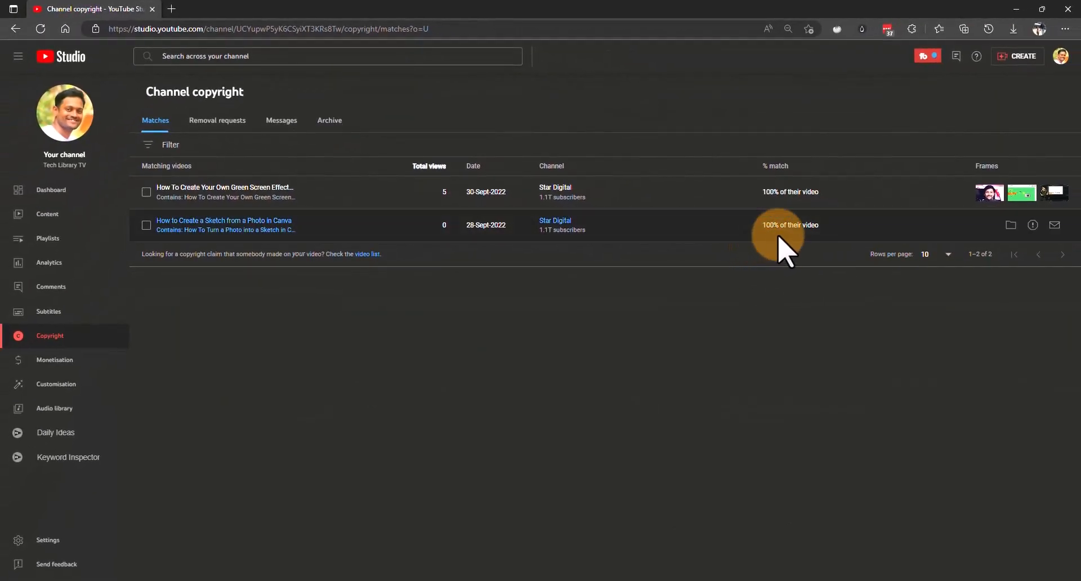
mouse_move(807, 227)
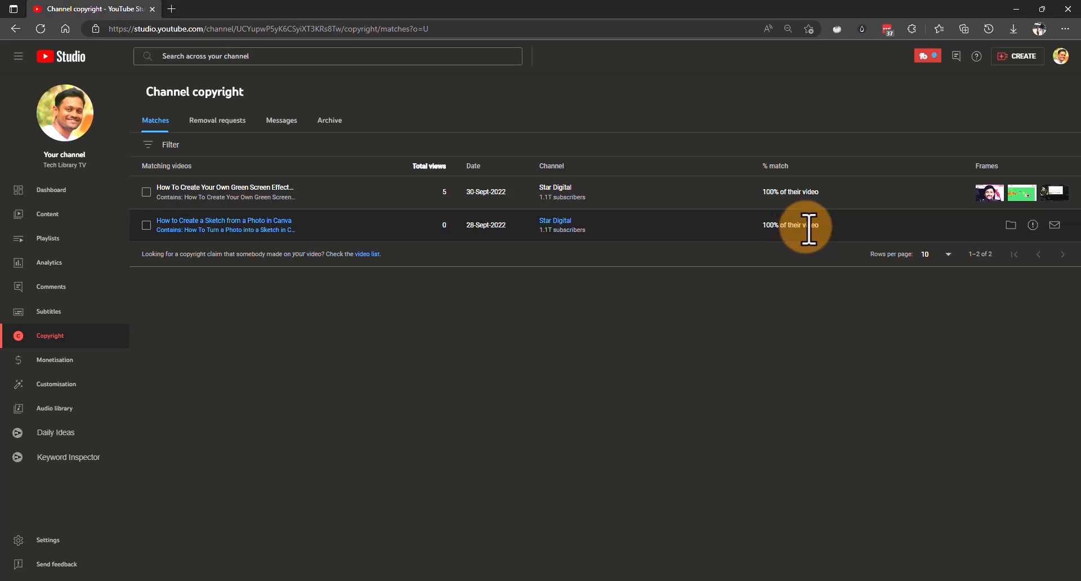
mouse_move(558, 190)
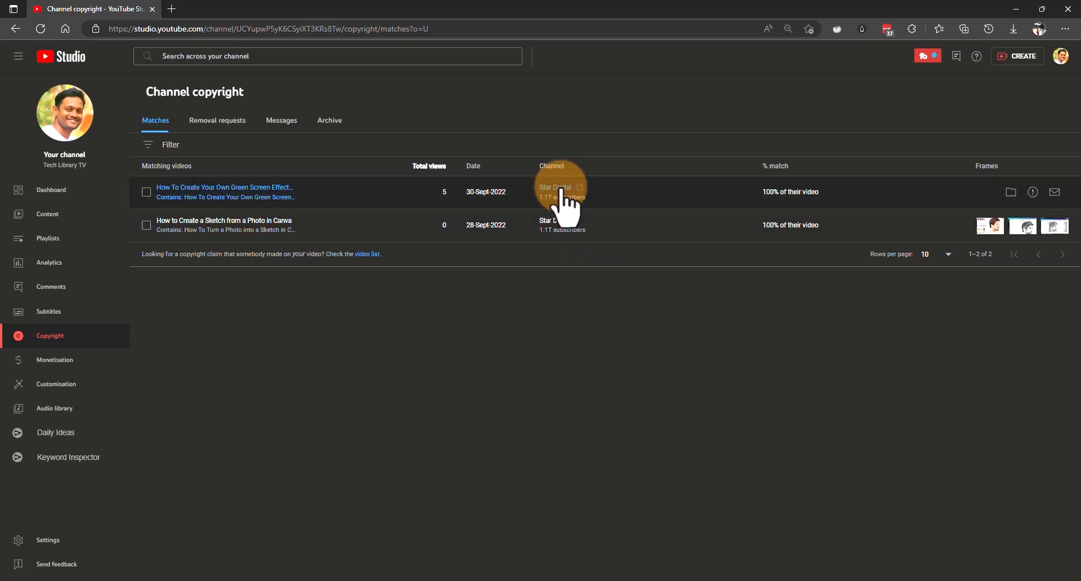
mouse_move(559, 230)
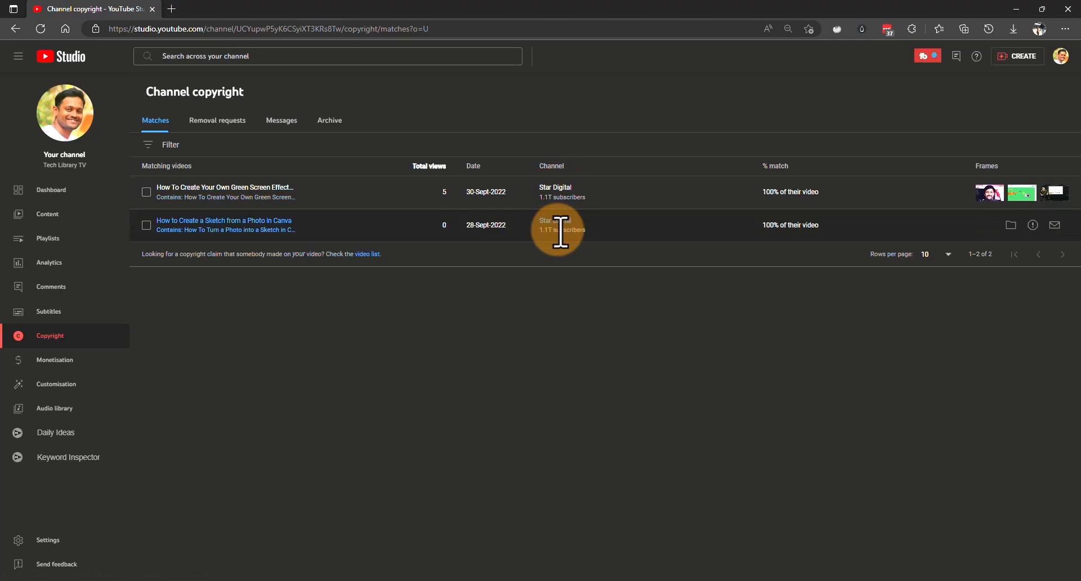
mouse_move(1032, 225)
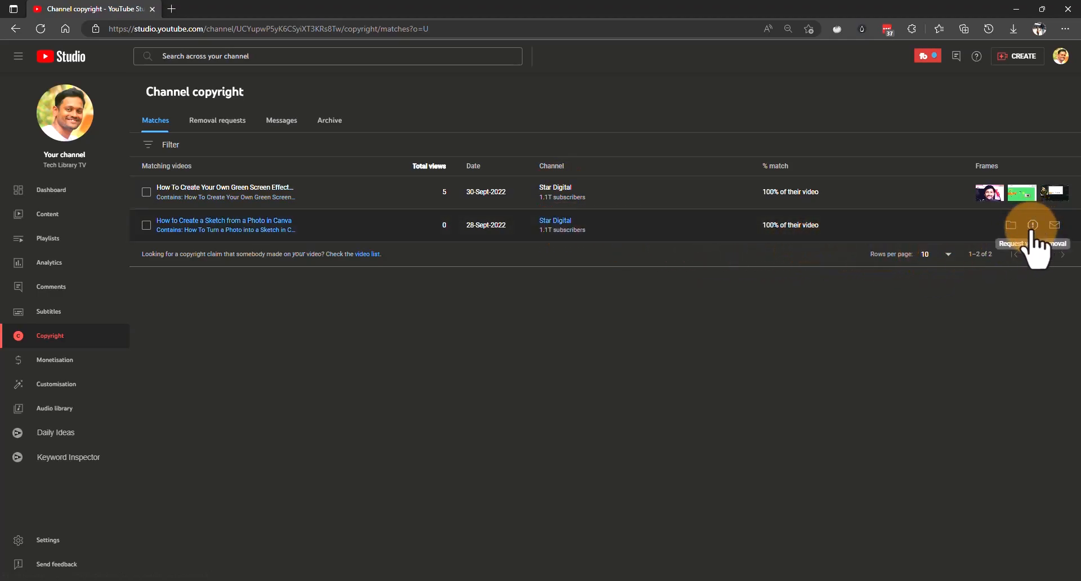
mouse_move(1033, 192)
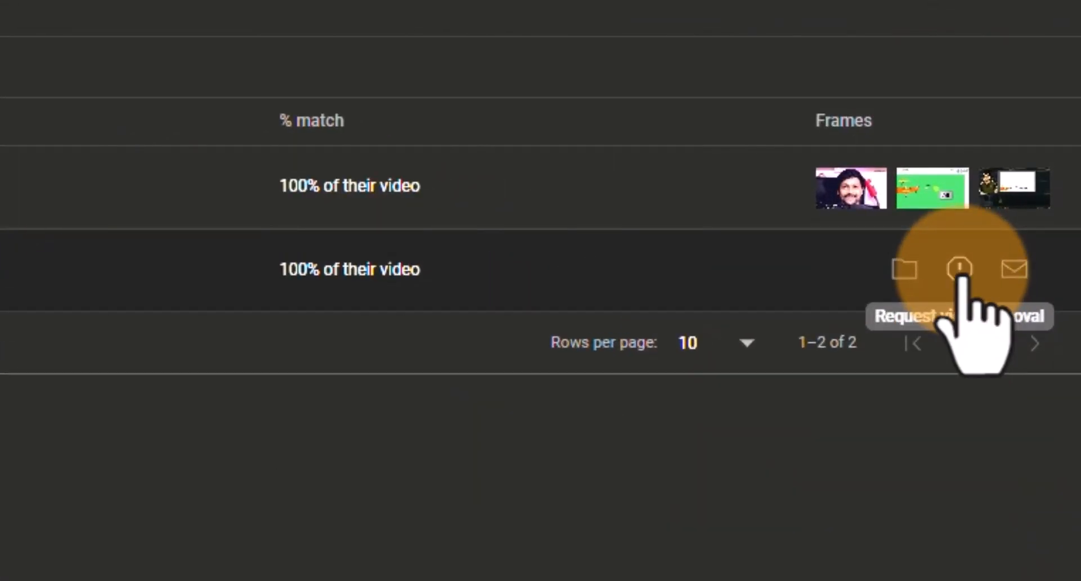
- Enter 'Content Creator' as the relationship to the copyrighted content on the removal form
click(958, 268)
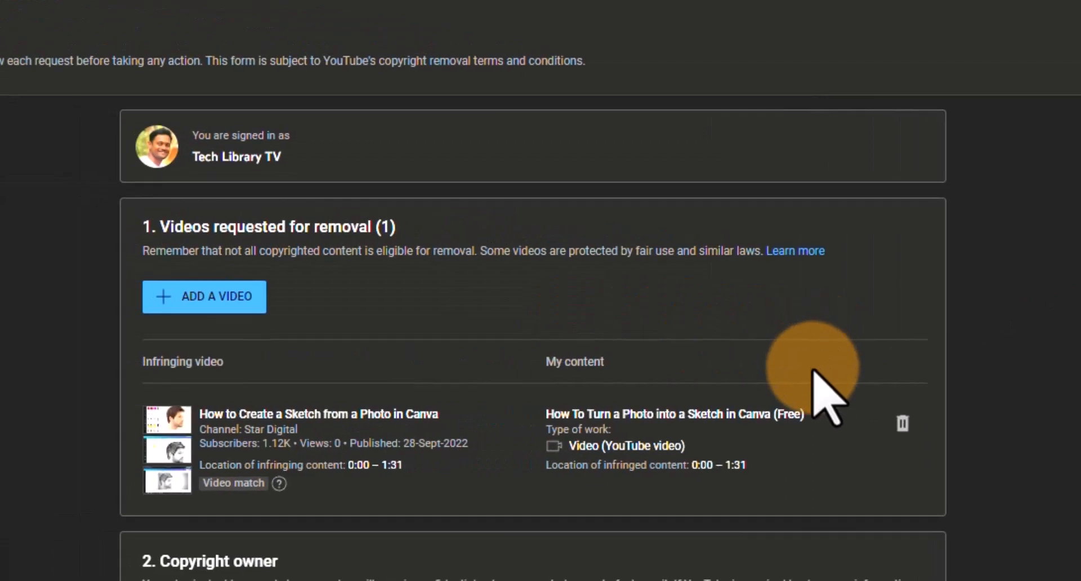
mouse_move(434, 393)
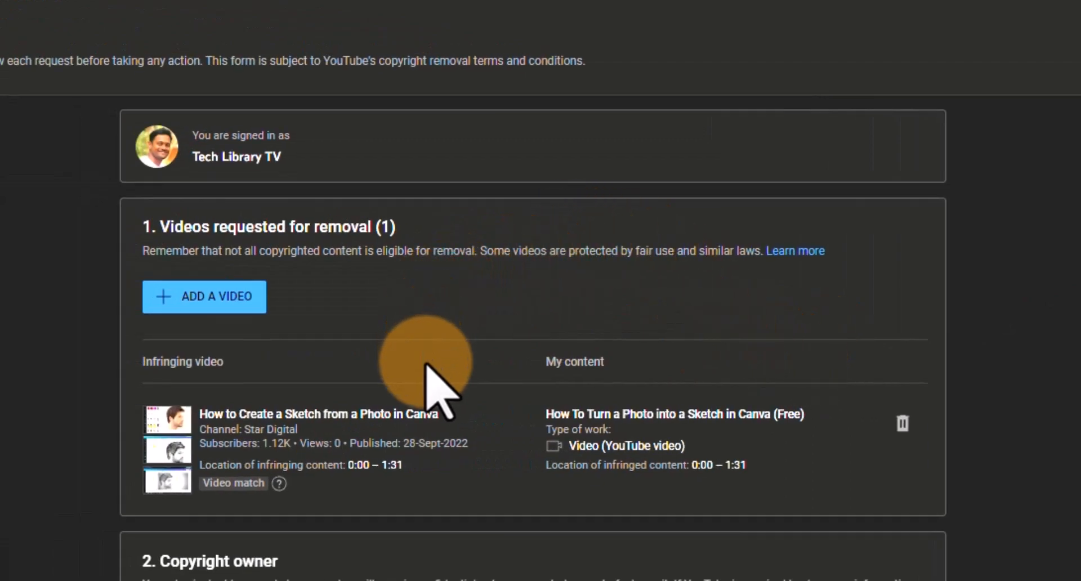
mouse_move(434, 311)
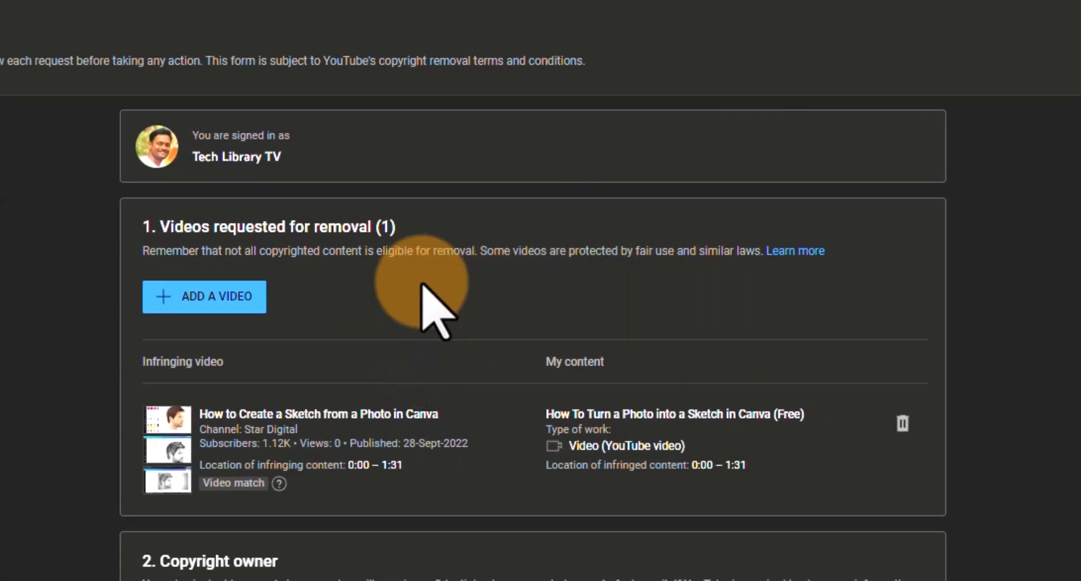
mouse_move(552, 289)
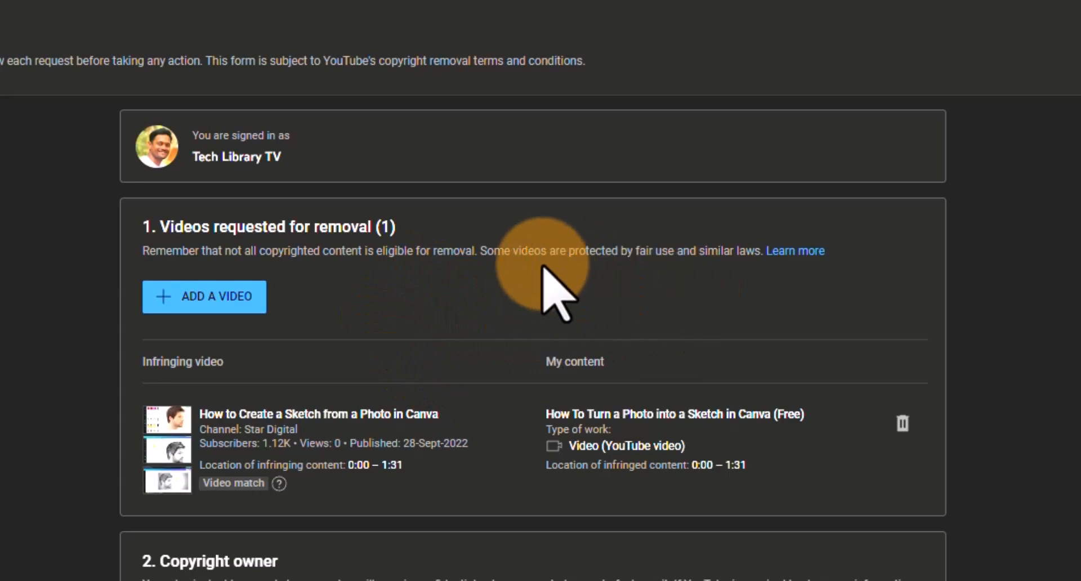
mouse_move(204, 248)
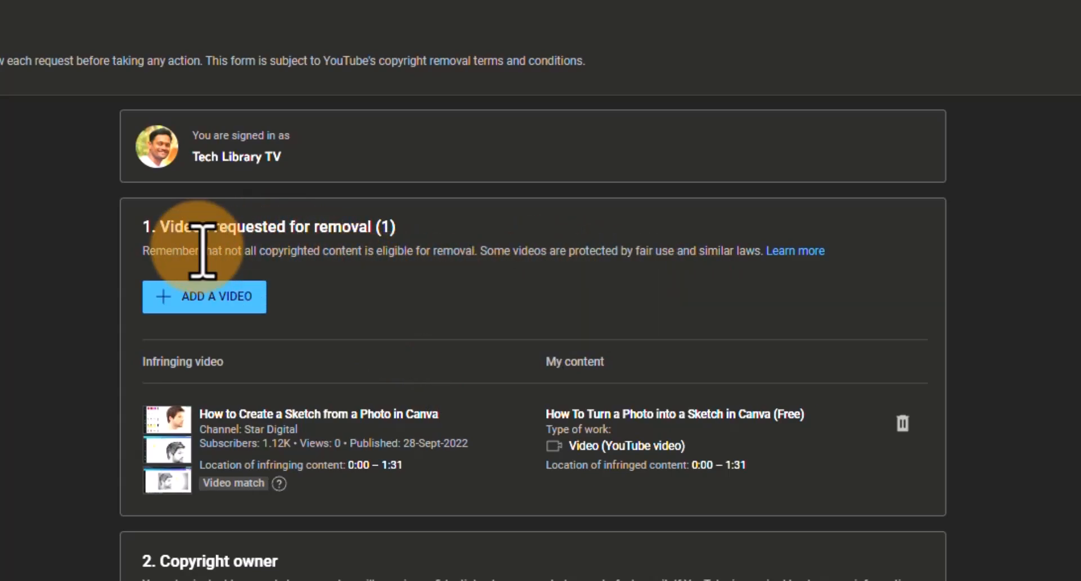
mouse_move(297, 393)
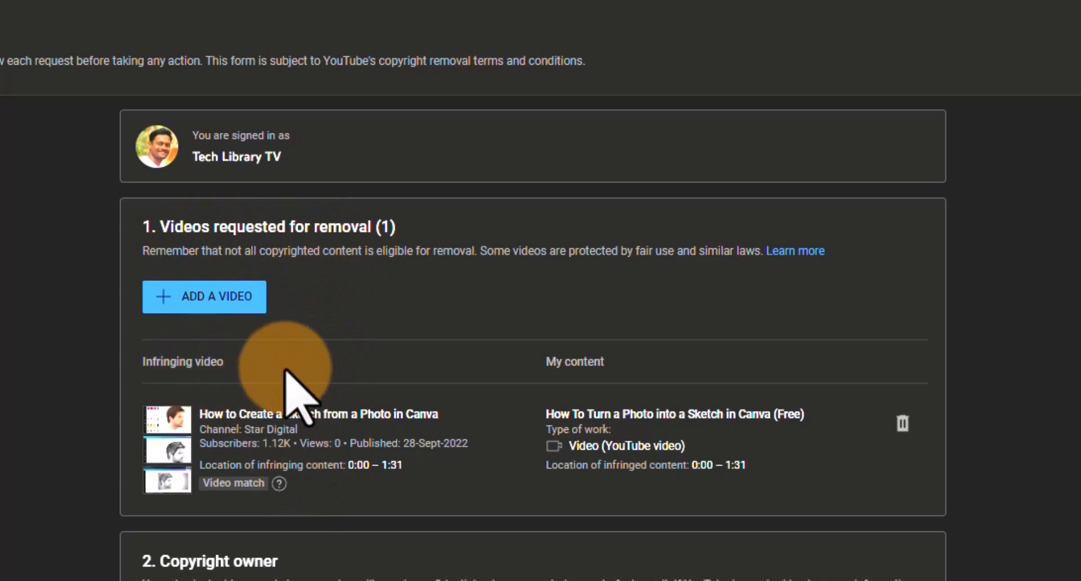
mouse_move(689, 510)
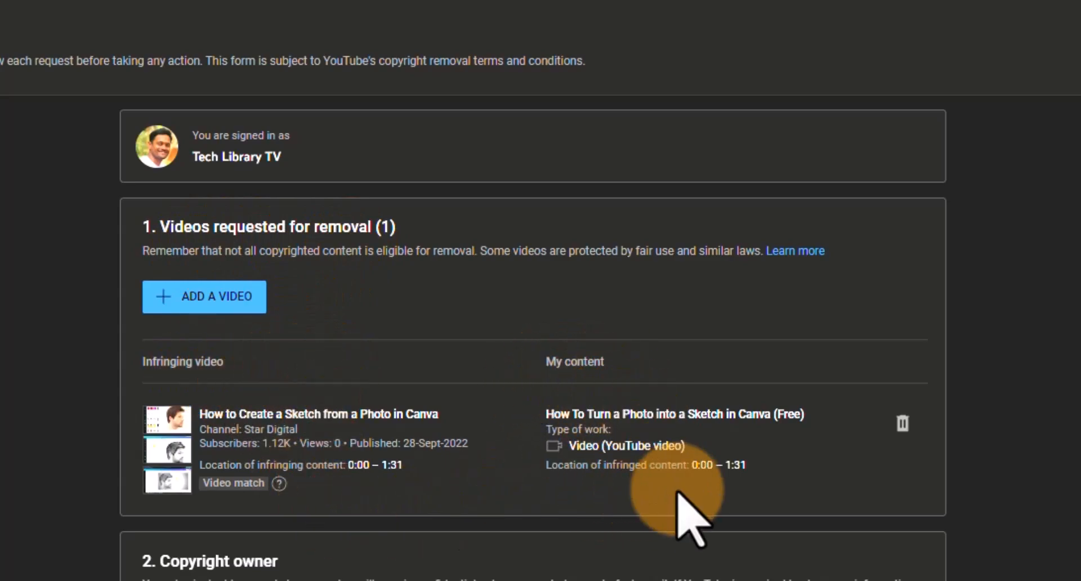
mouse_move(662, 496)
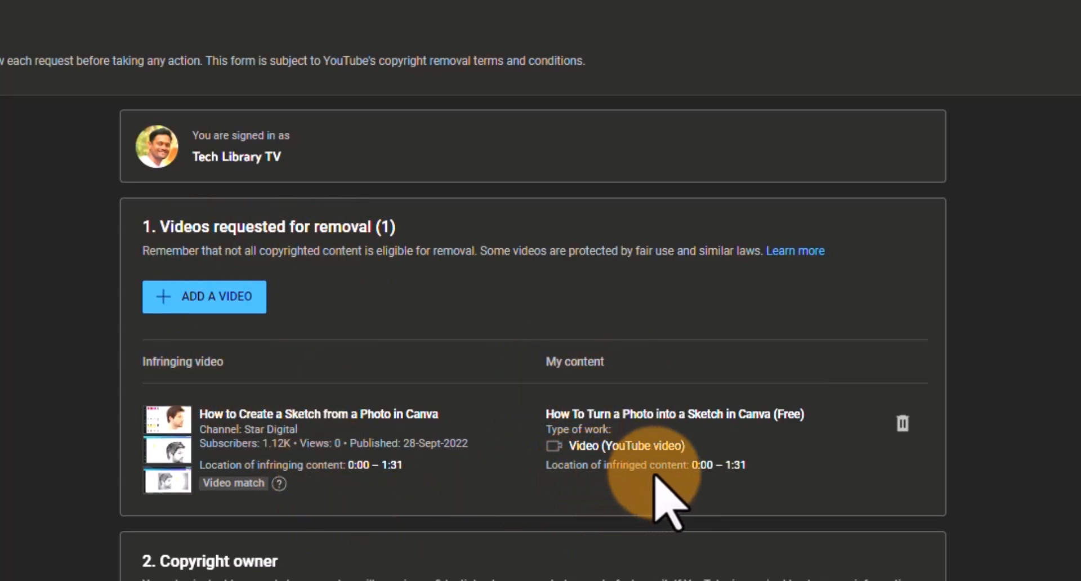
mouse_move(234, 414)
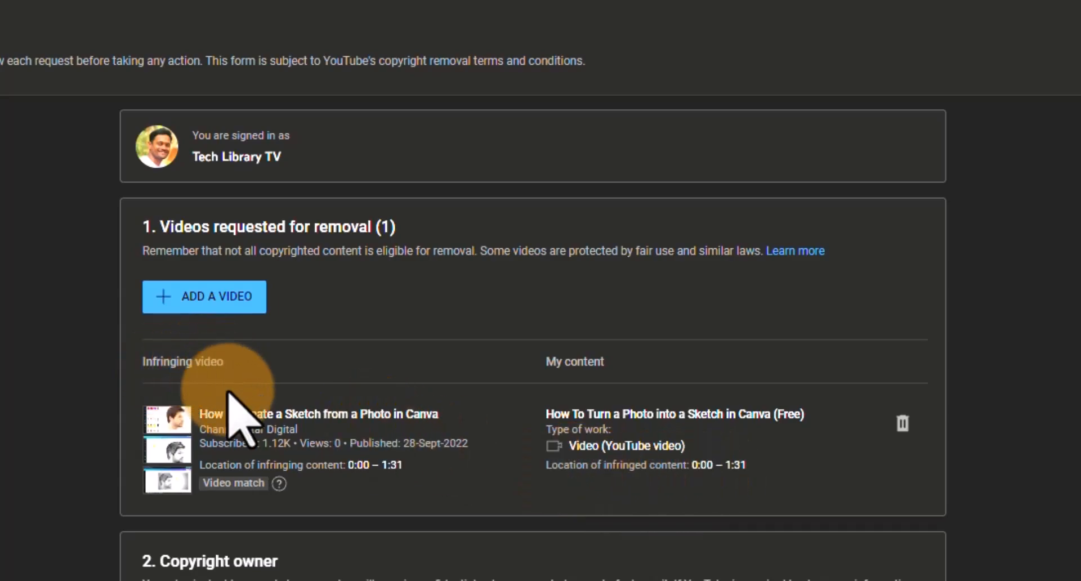
mouse_move(317, 469)
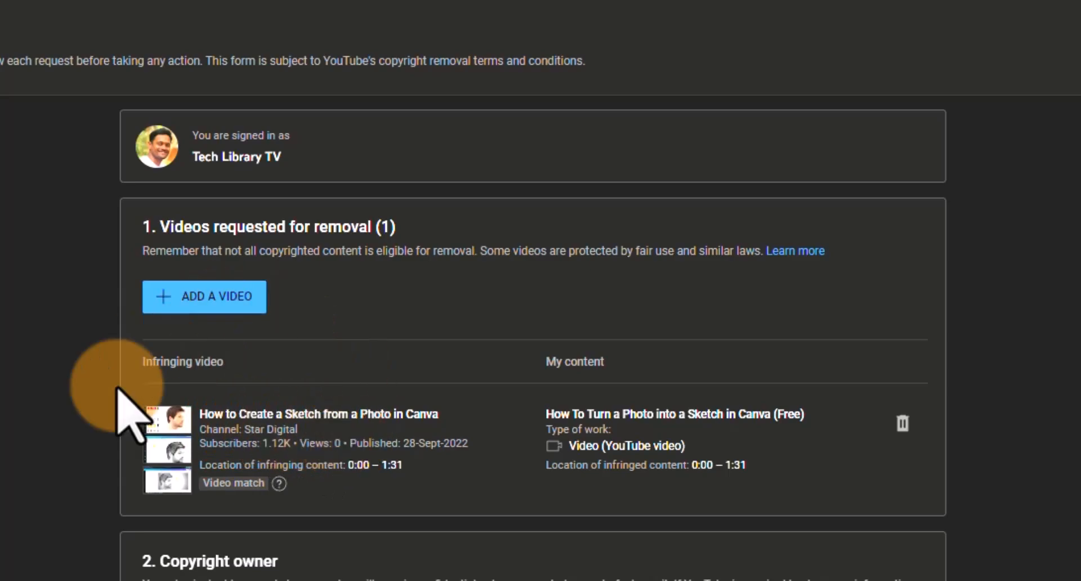
mouse_move(387, 414)
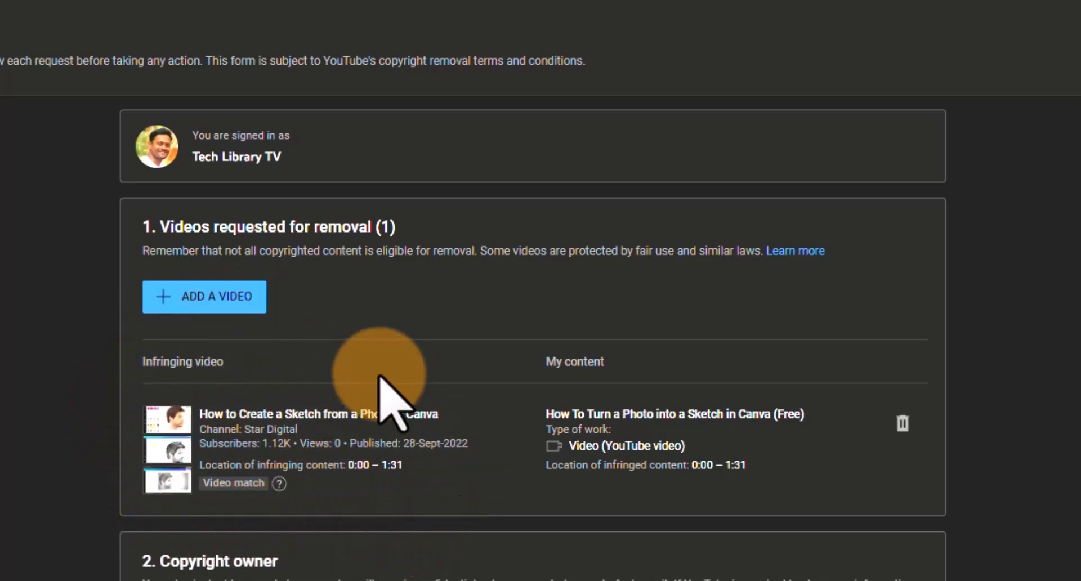
scroll(down, 3)
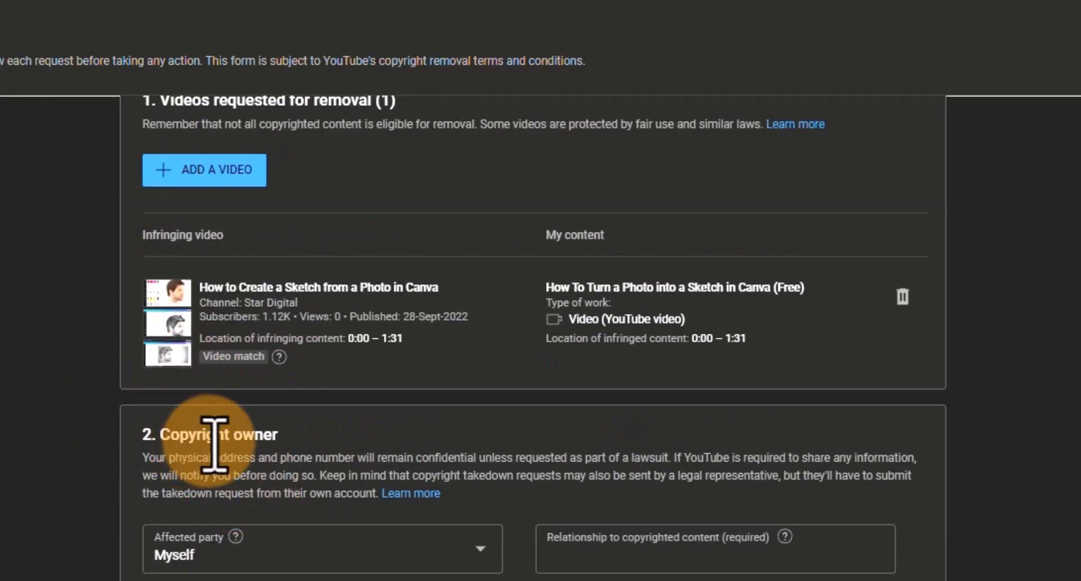
scroll(down, 3)
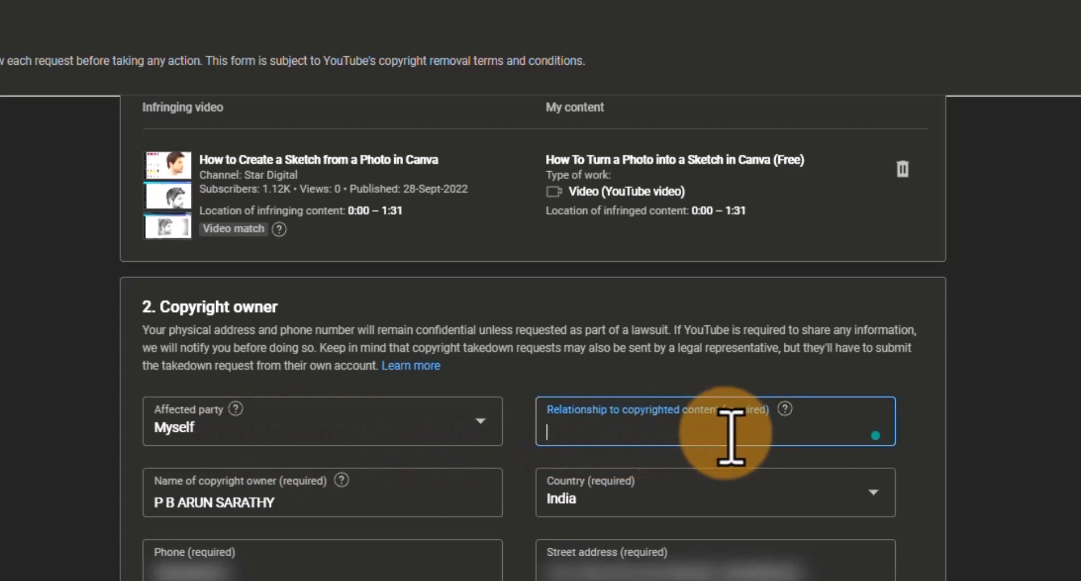
text(Con)
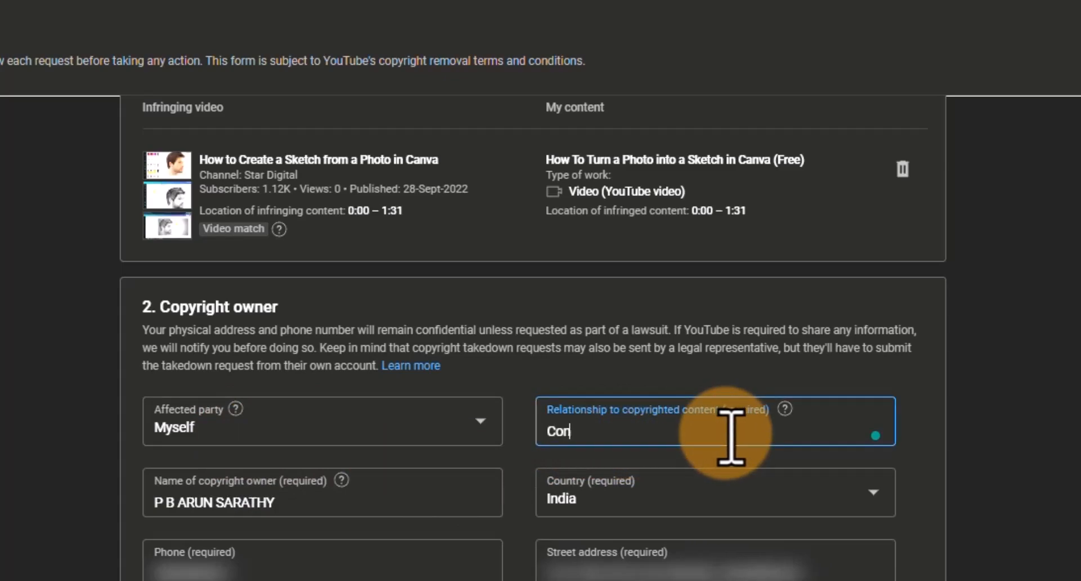
text(Content Creator)
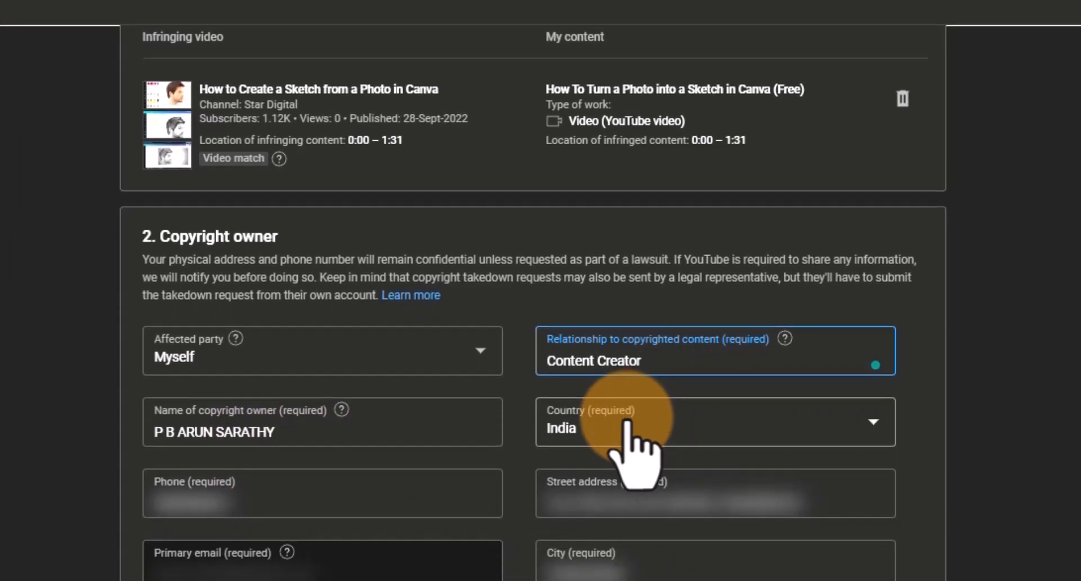
scroll(down, 3)
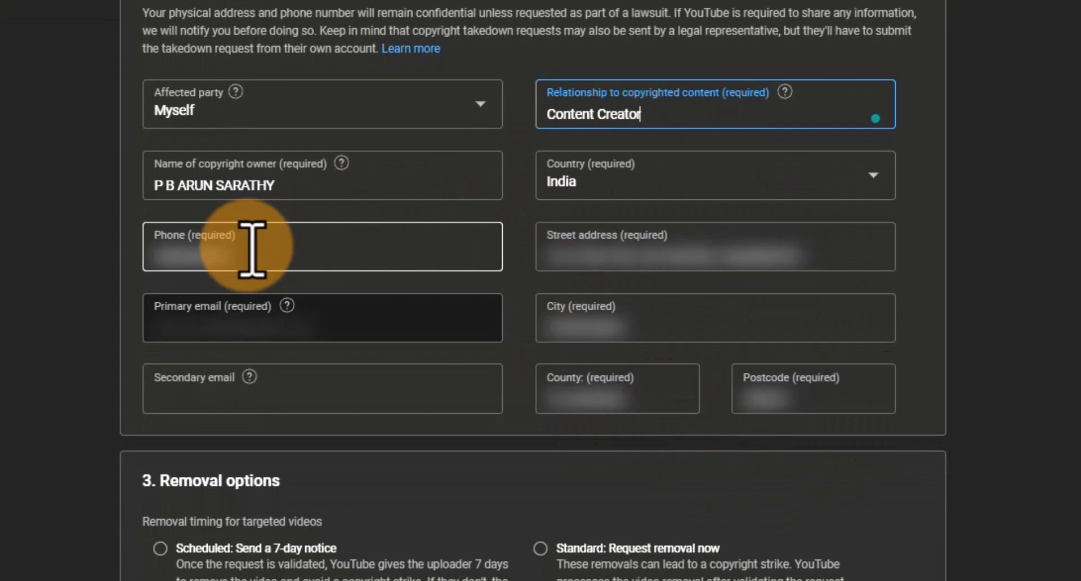
click(322, 317)
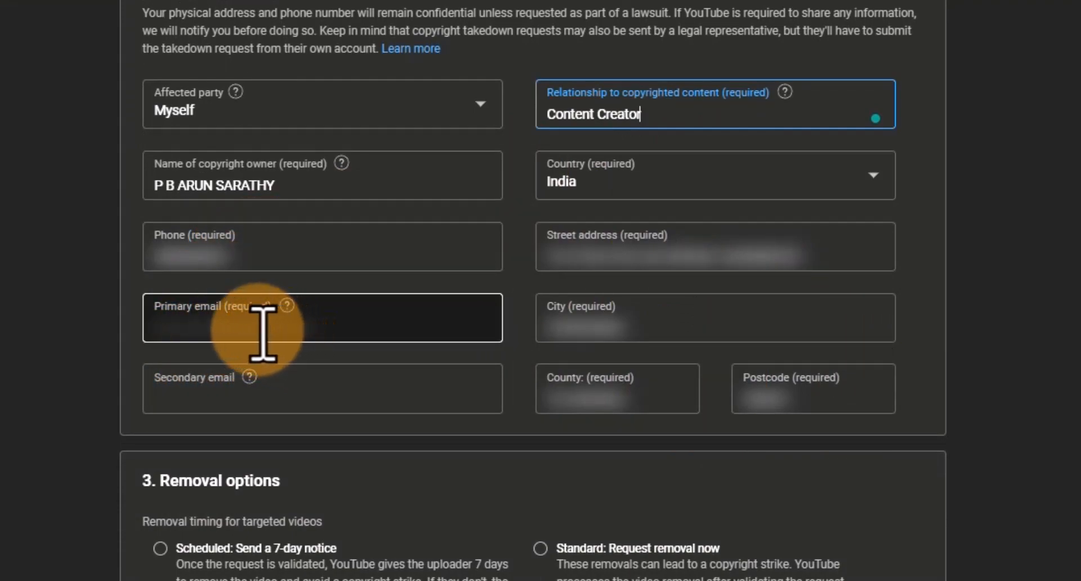
mouse_move(387, 317)
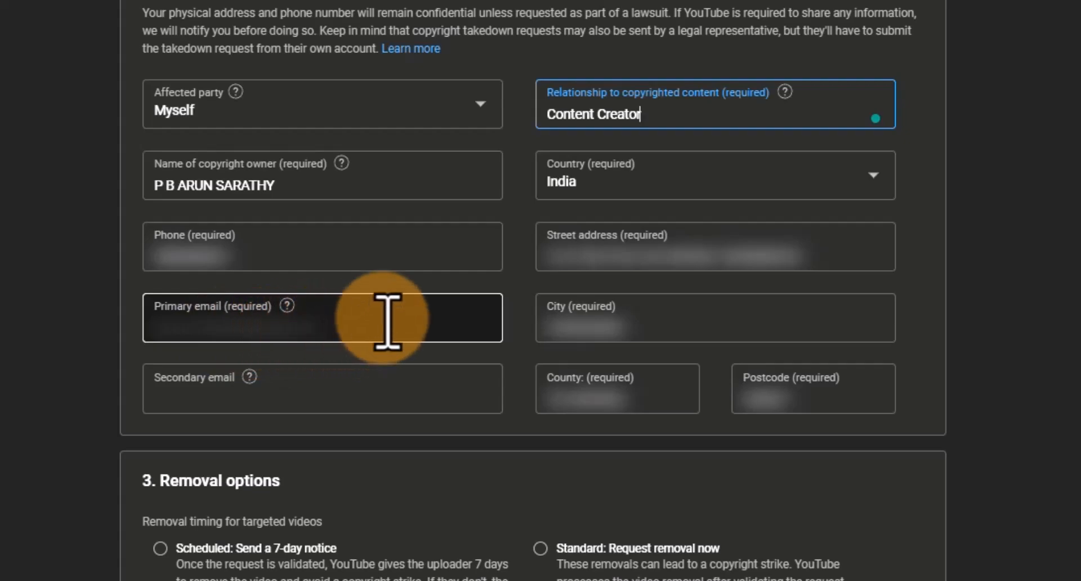
scroll(down, 3)
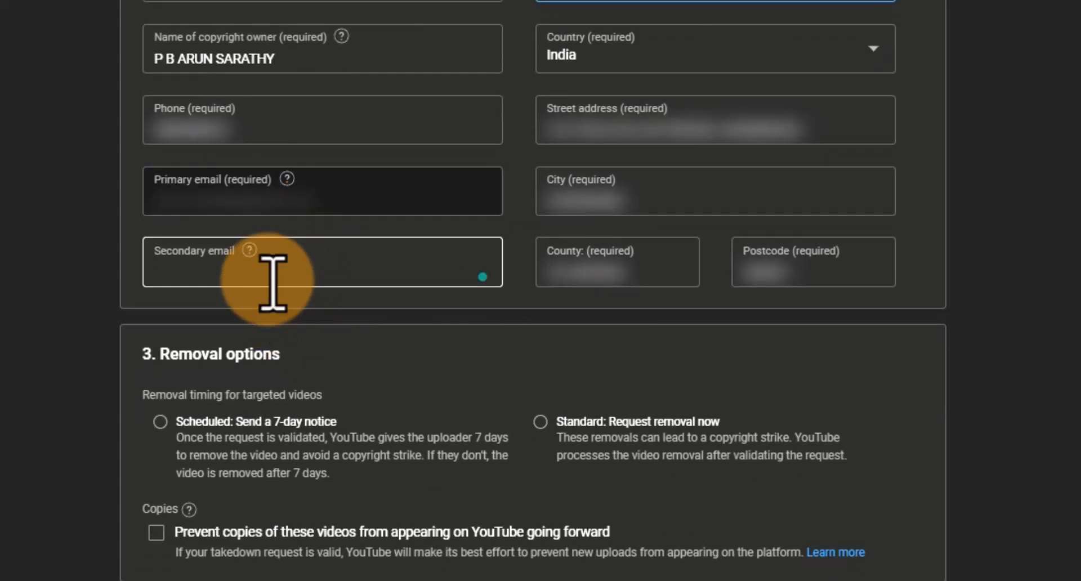
- Choose immediate removal, enable preventing future copies, and certify worldwide exclusive rights
scroll(down, 3)
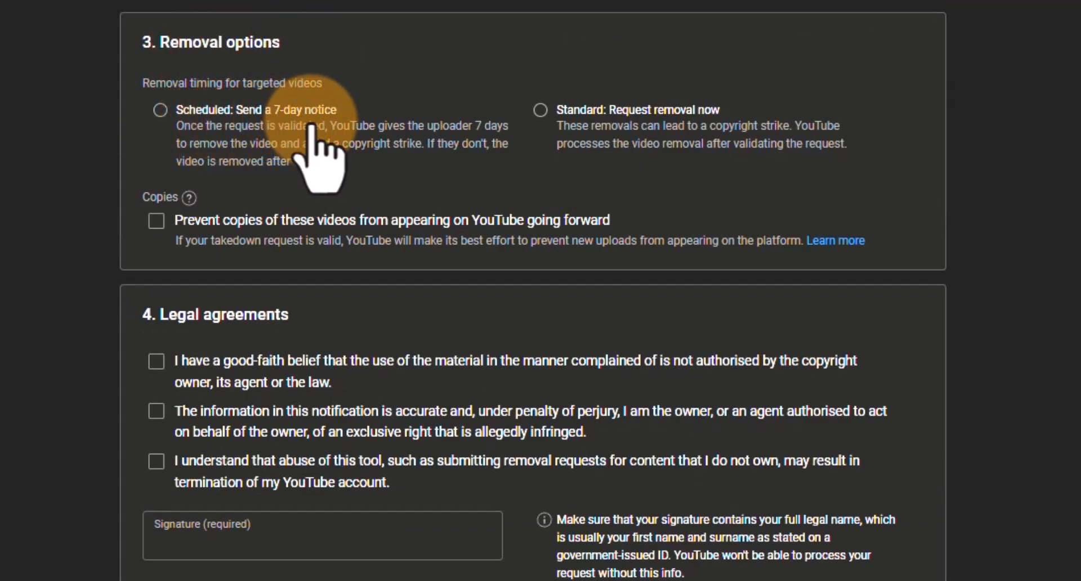
mouse_move(679, 145)
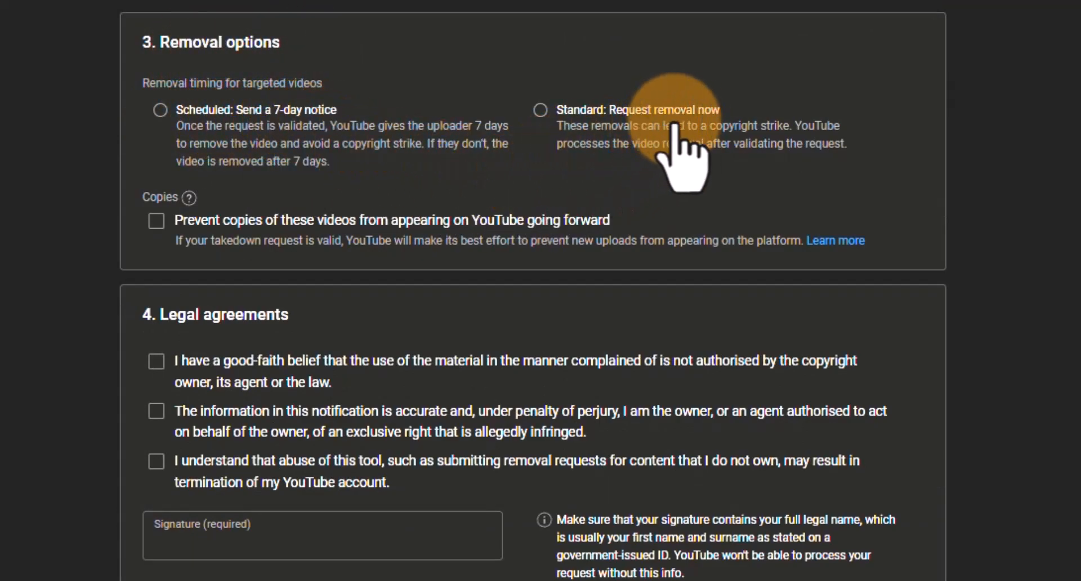
mouse_move(569, 159)
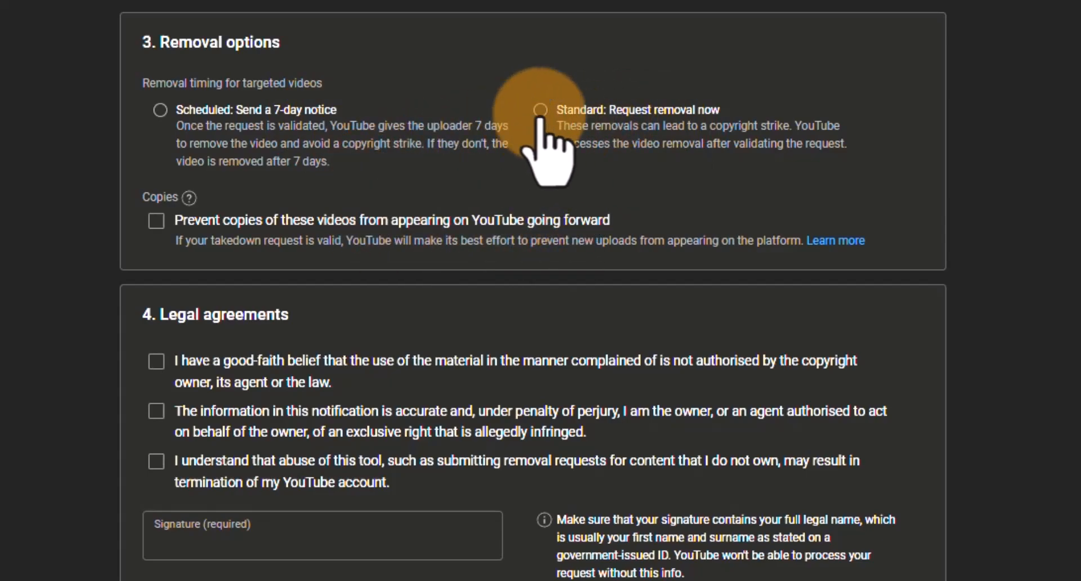
click(541, 109)
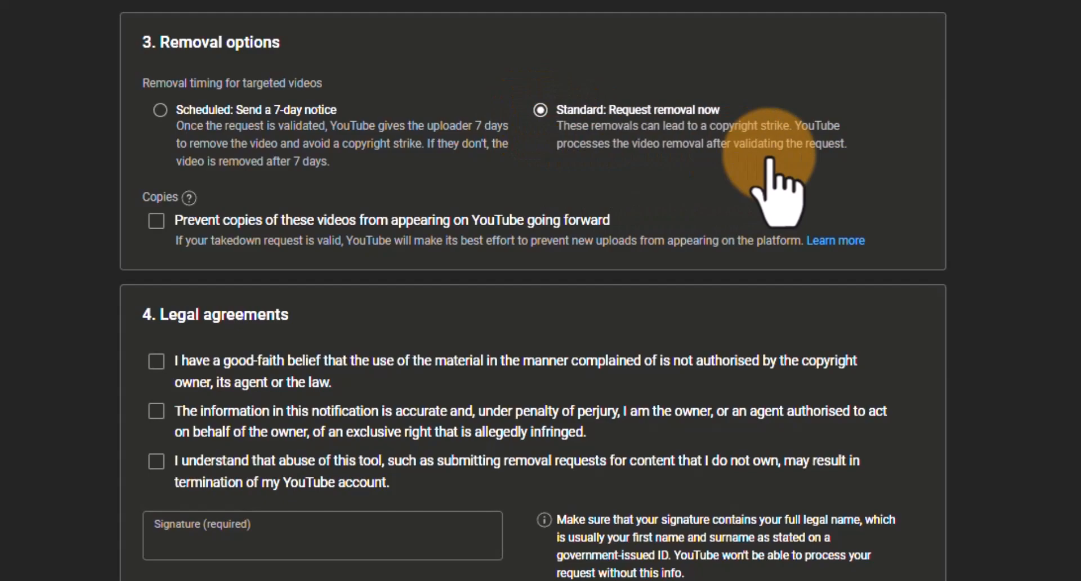
mouse_move(1062, 124)
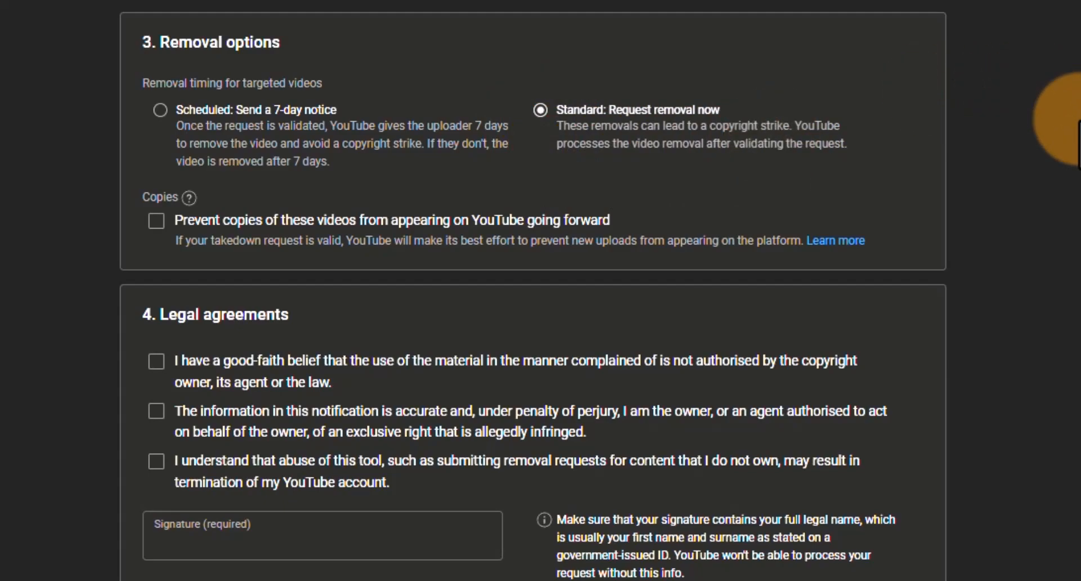
mouse_move(655, 166)
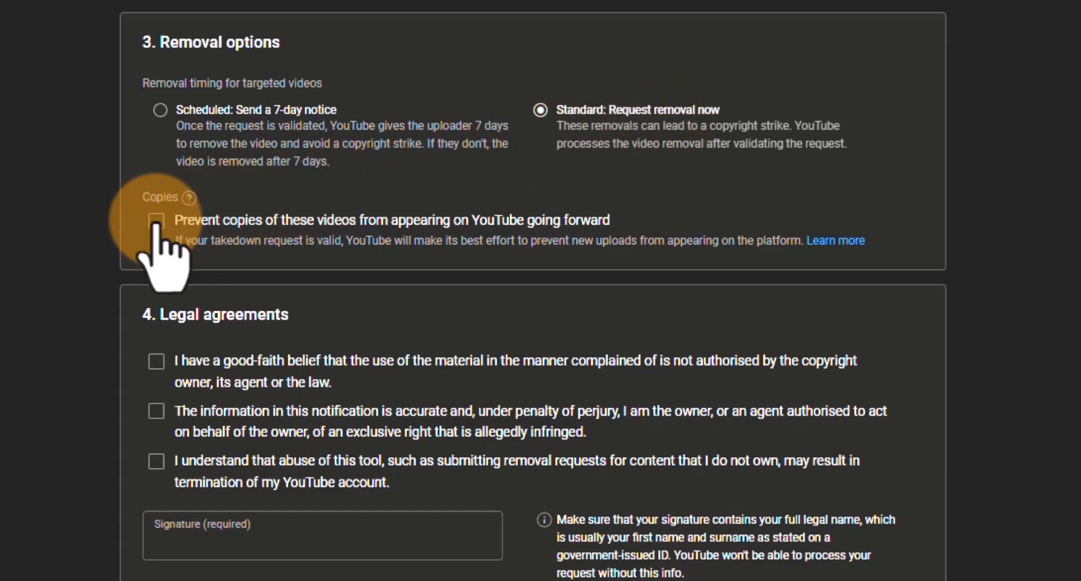
click(157, 222)
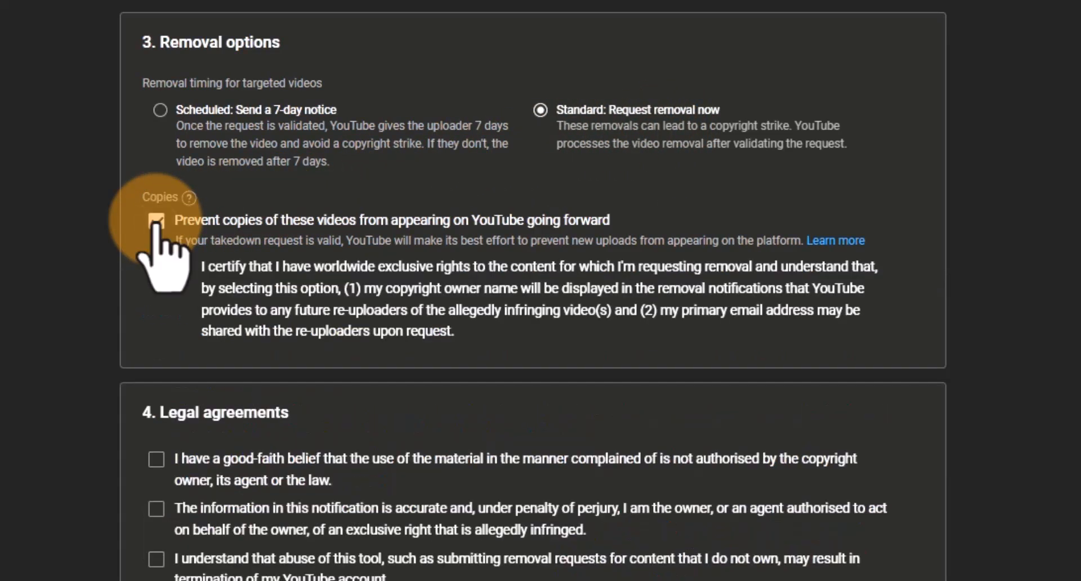
click(157, 220)
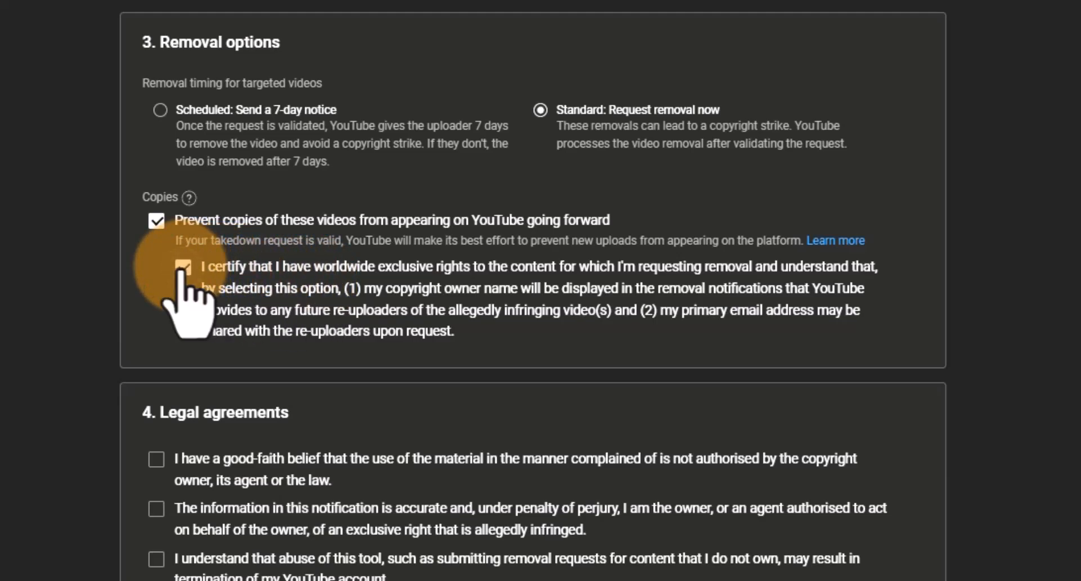
click(184, 267)
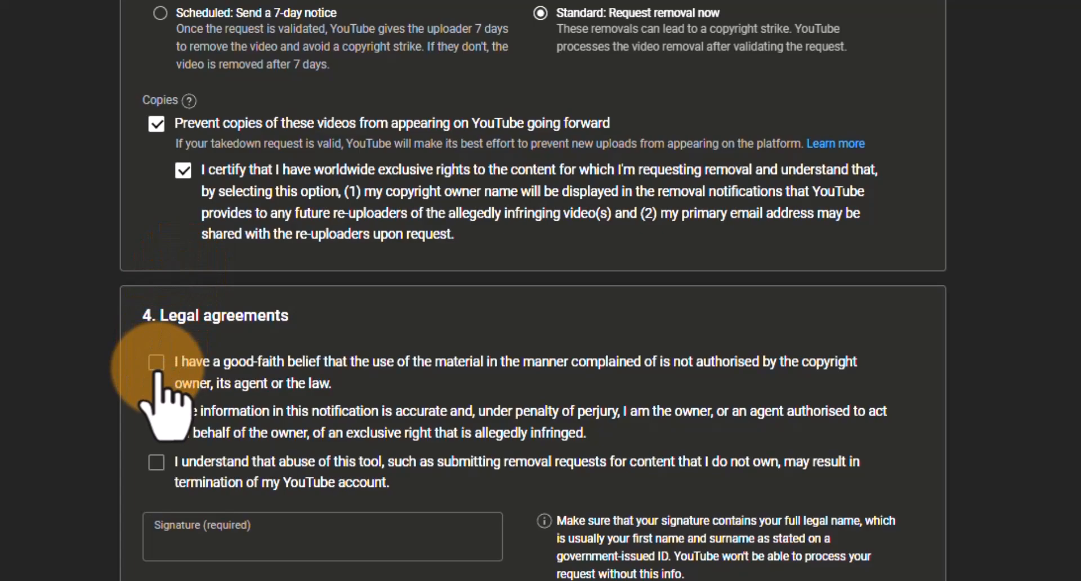
- Accept the good-faith legal agreement and scroll back up toward the Submit button
click(157, 362)
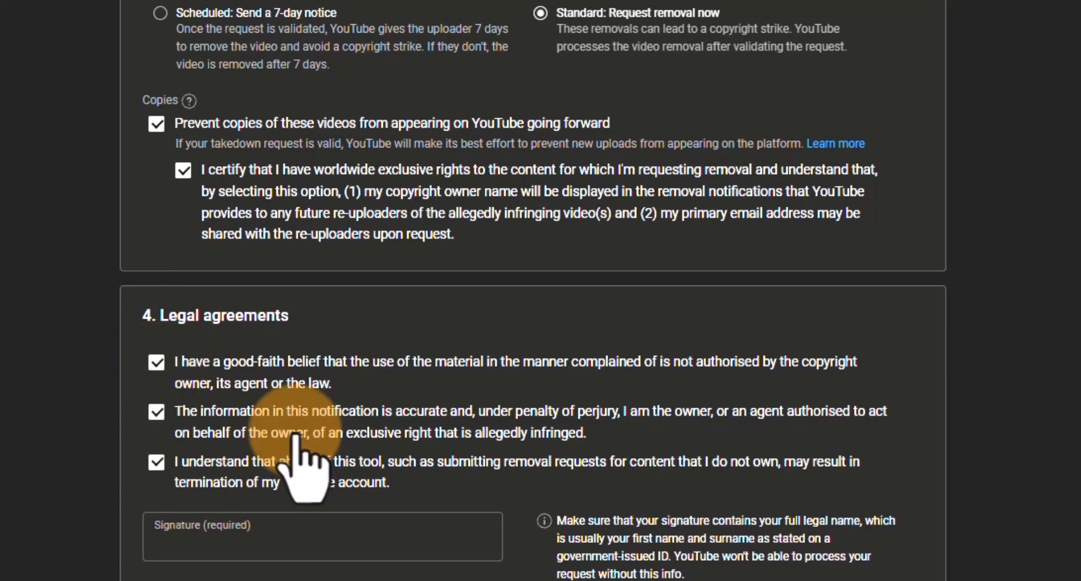
mouse_move(307, 462)
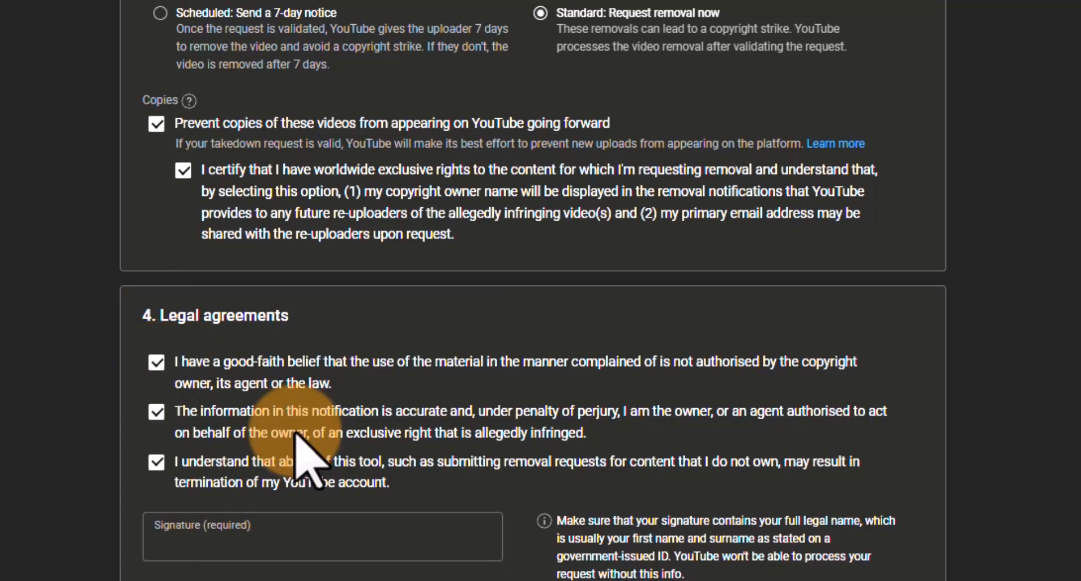
mouse_move(378, 544)
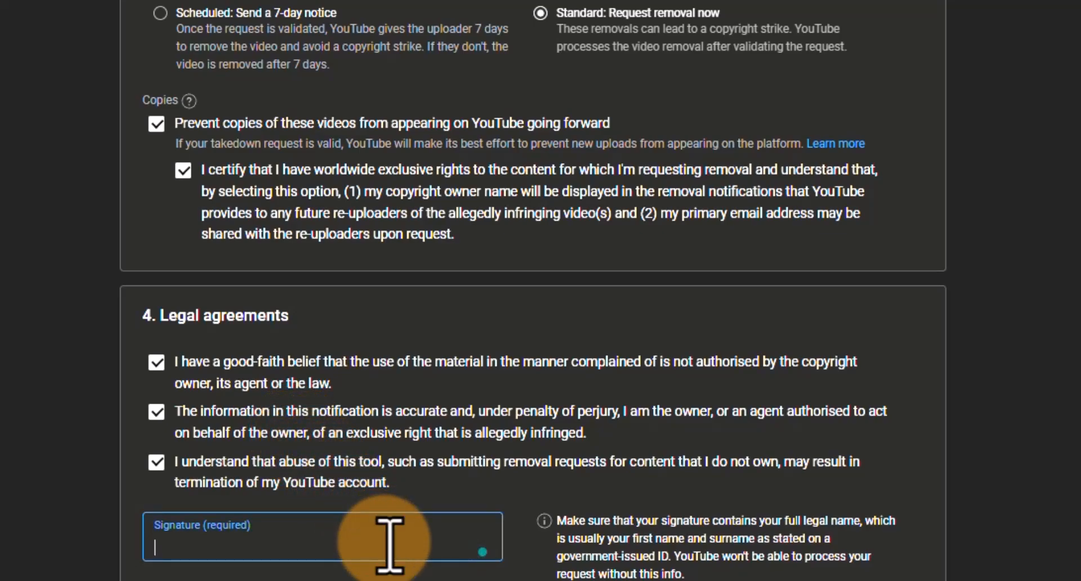
scroll(down, 3)
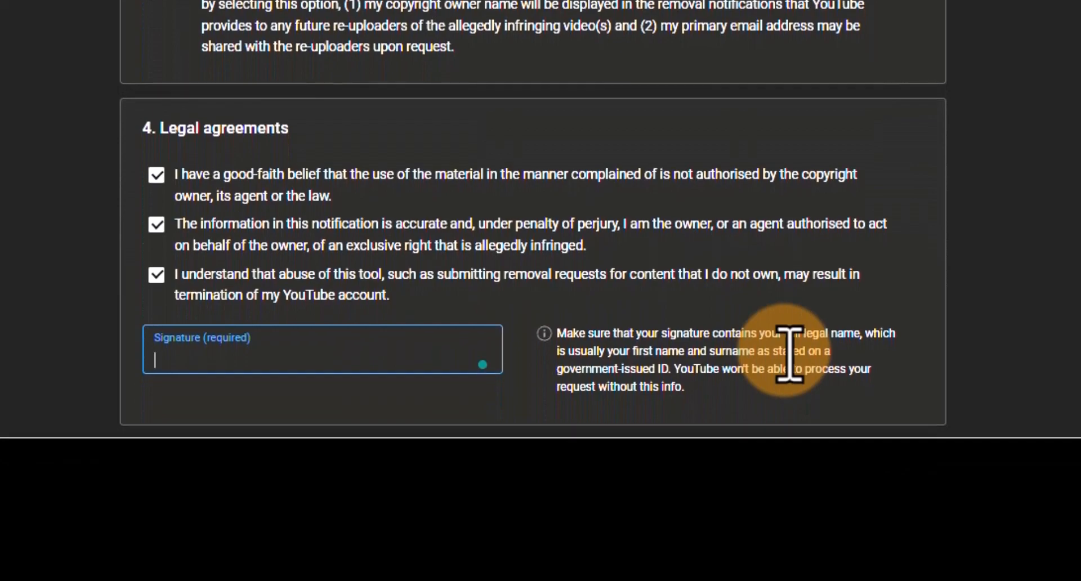
mouse_move(397, 355)
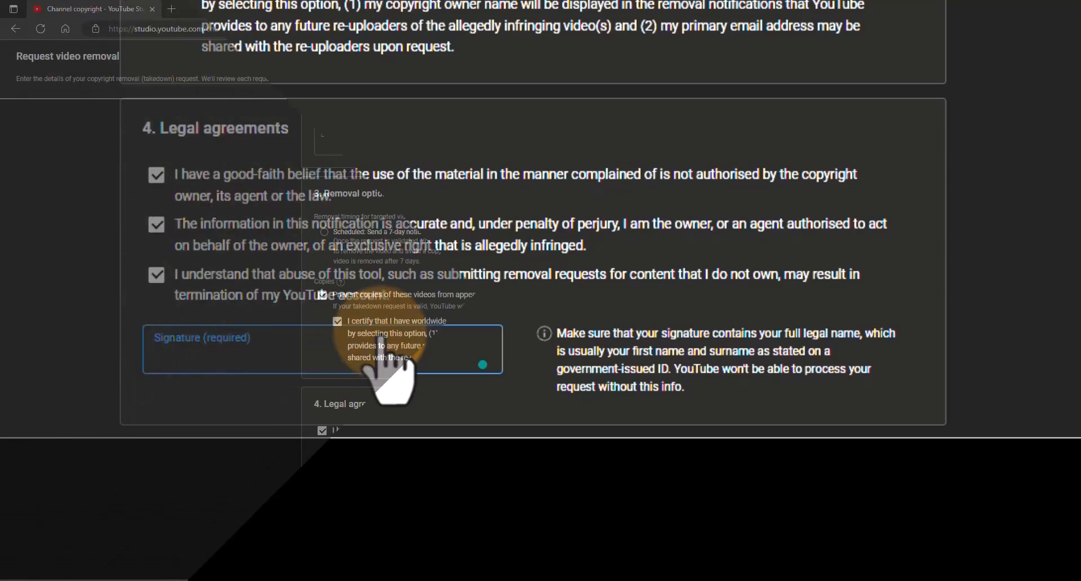
scroll(up, 3)
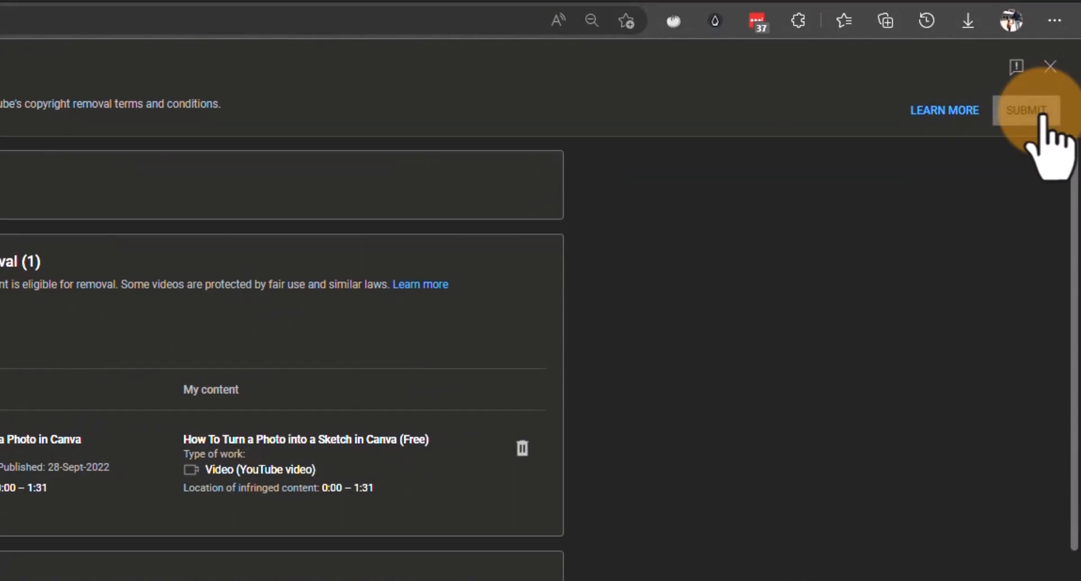
- Submit the first removal request and scroll through the confirmation details
click(1025, 110)
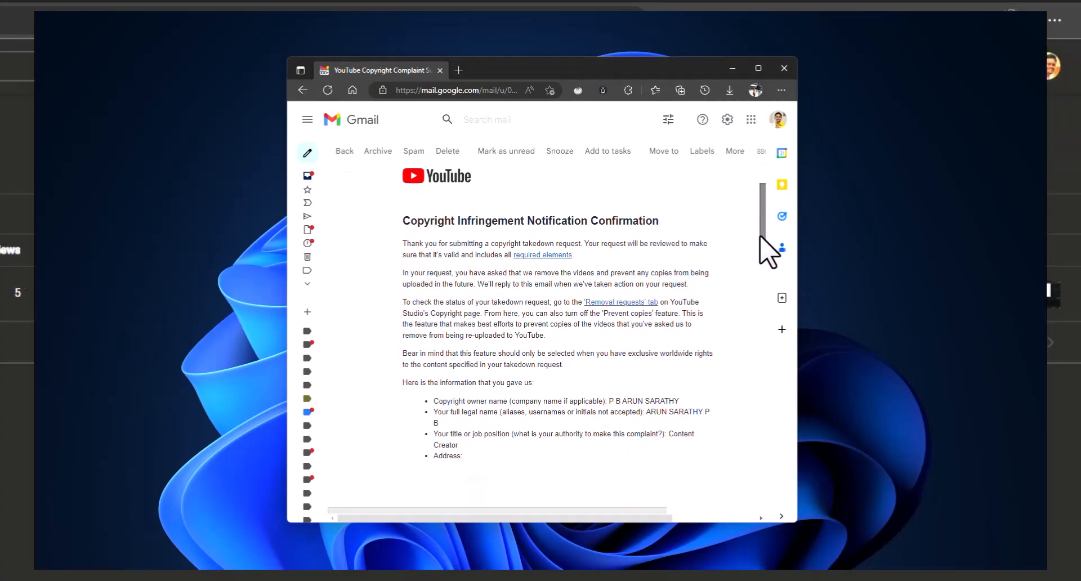
scroll(down, 3)
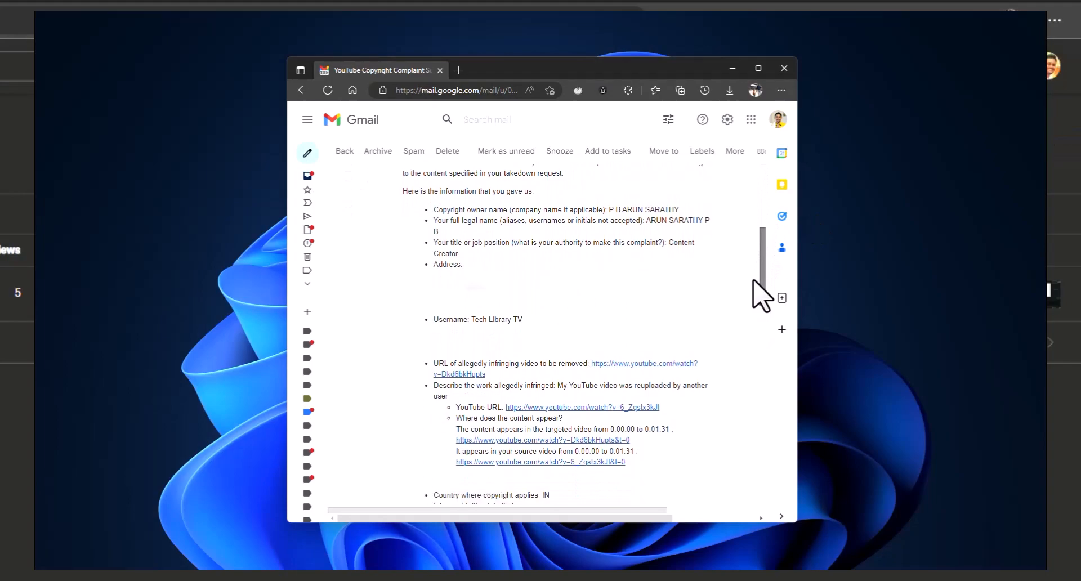
scroll(down, 3)
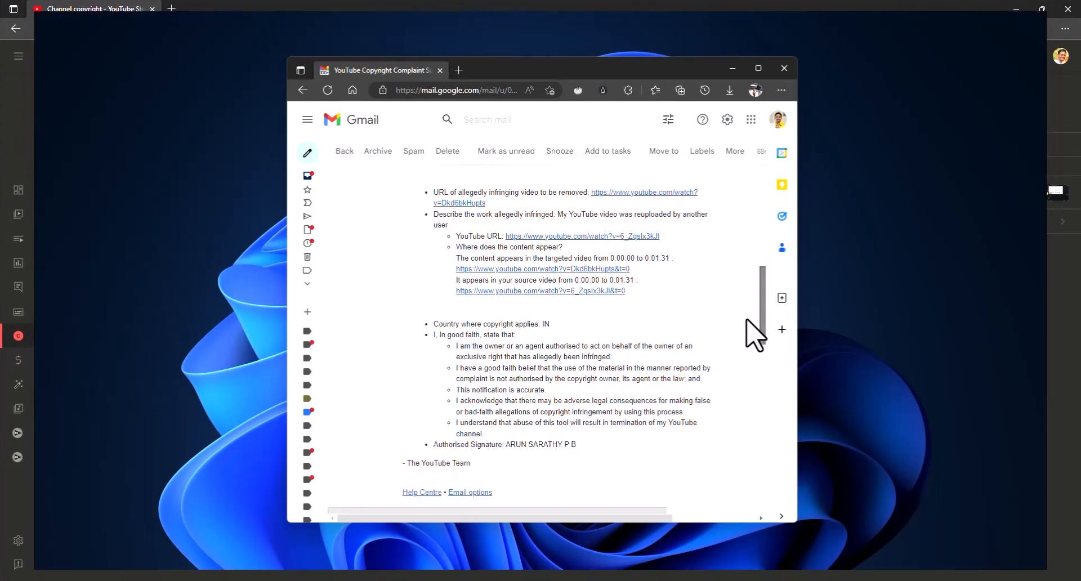
scroll(up, 3)
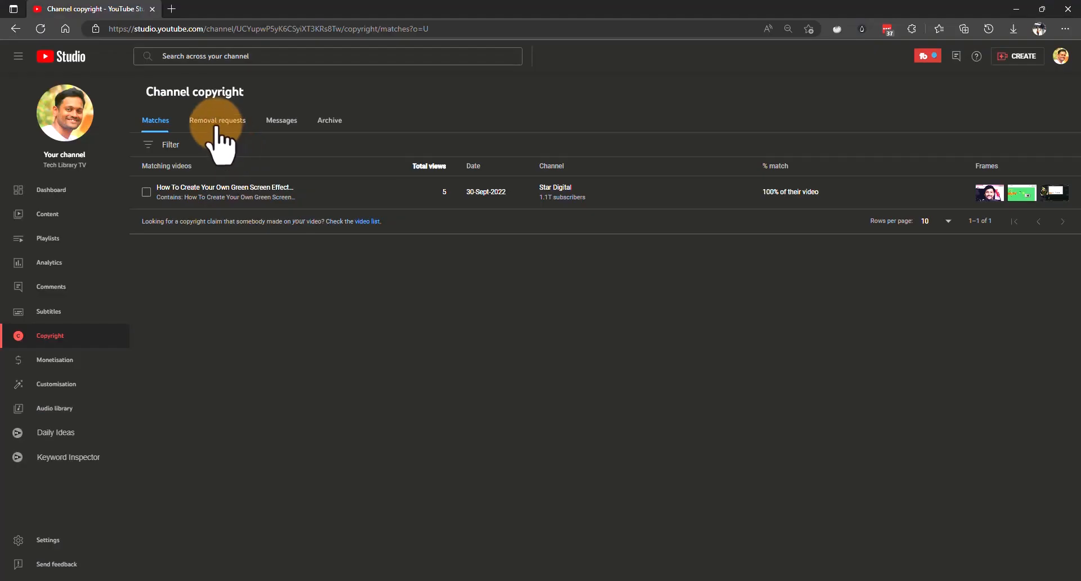
click(217, 120)
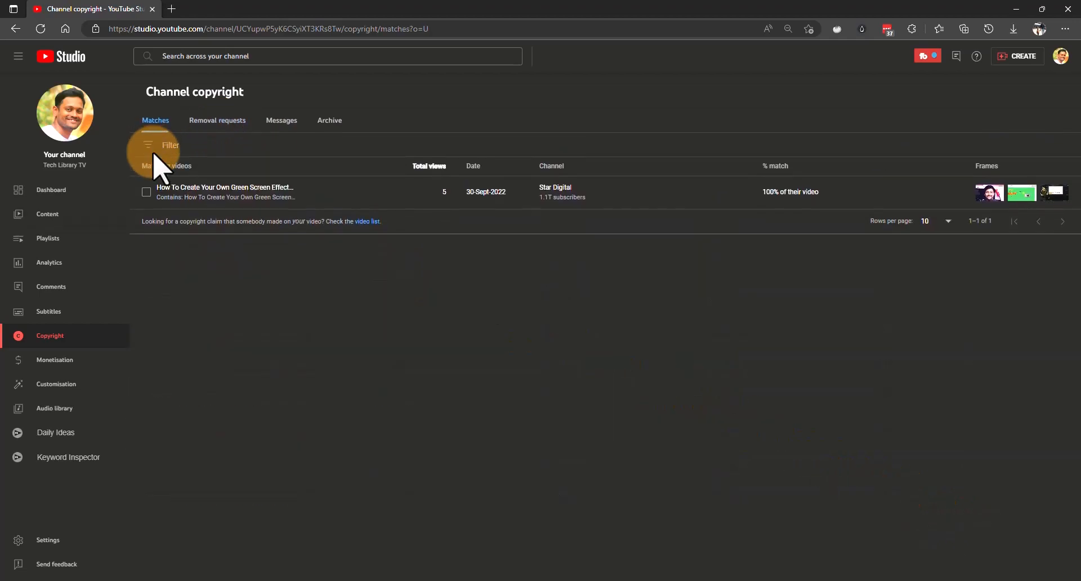
mouse_move(1032, 191)
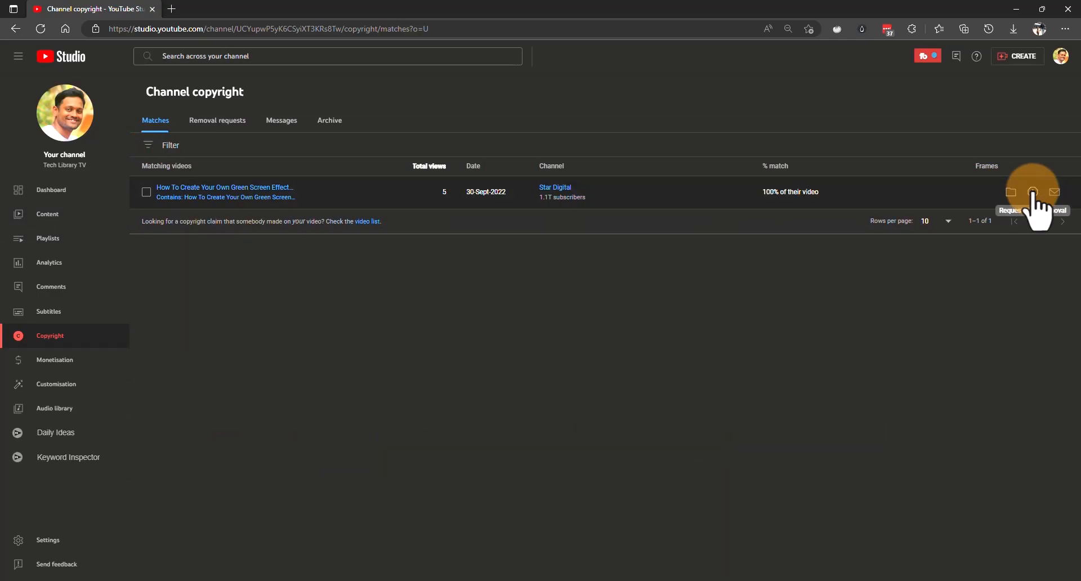
- Open a removal request for the green screen video copy and submit it
click(1032, 192)
text(Conte)
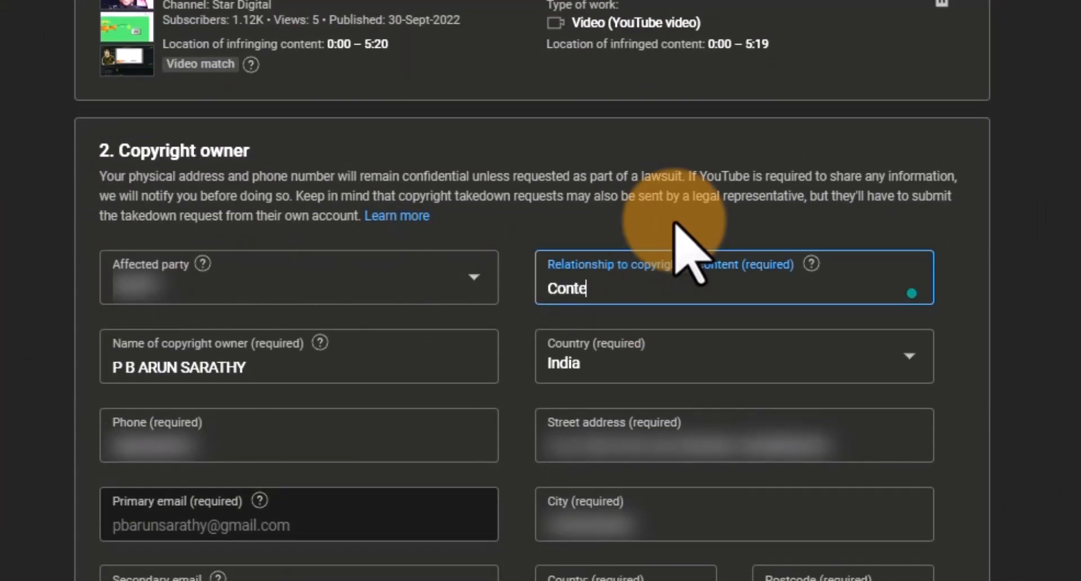
scroll(down, 3)
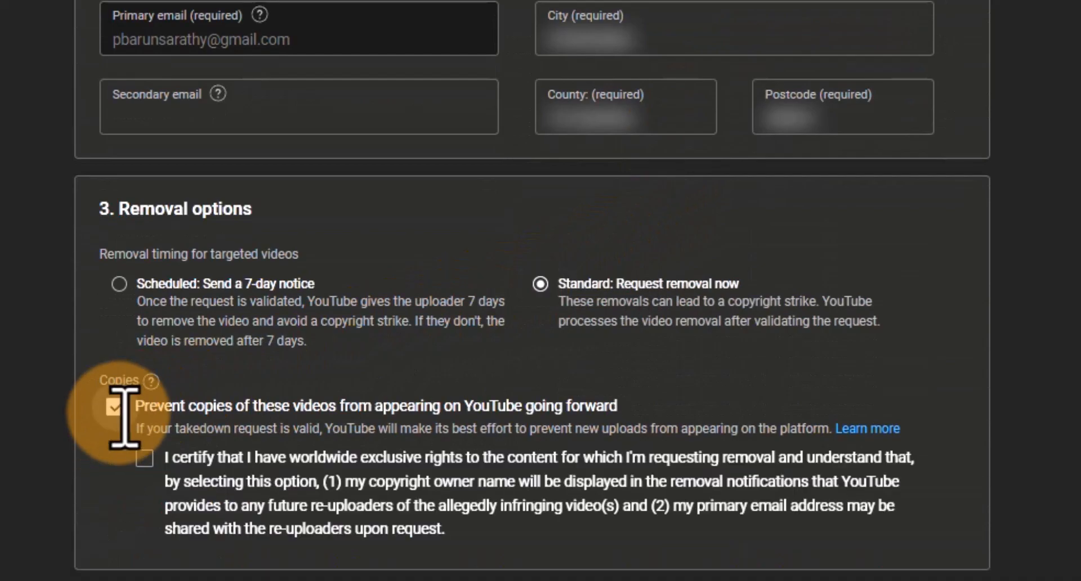
scroll(down, 3)
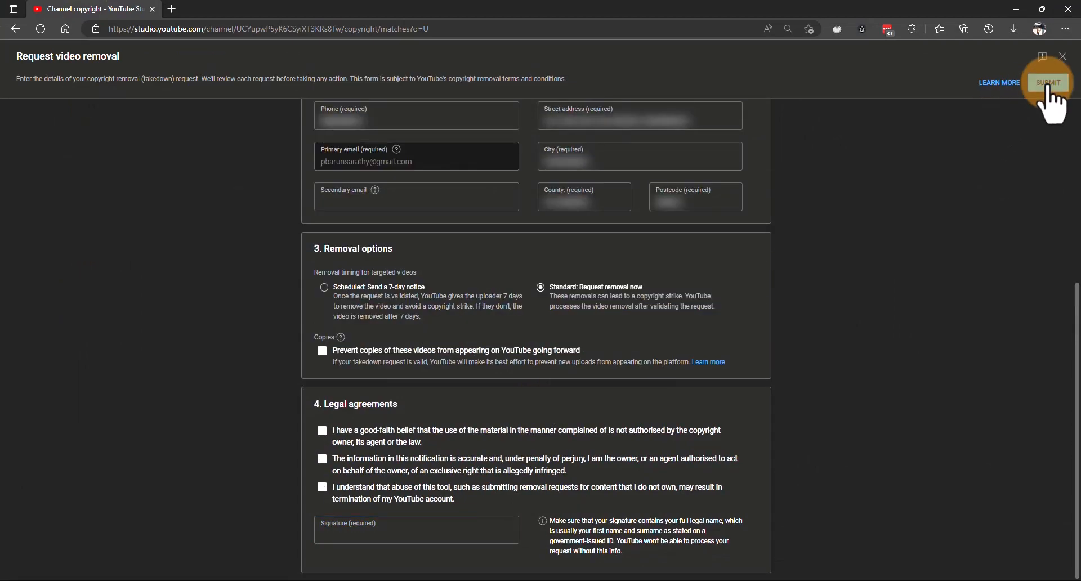
click(1047, 82)
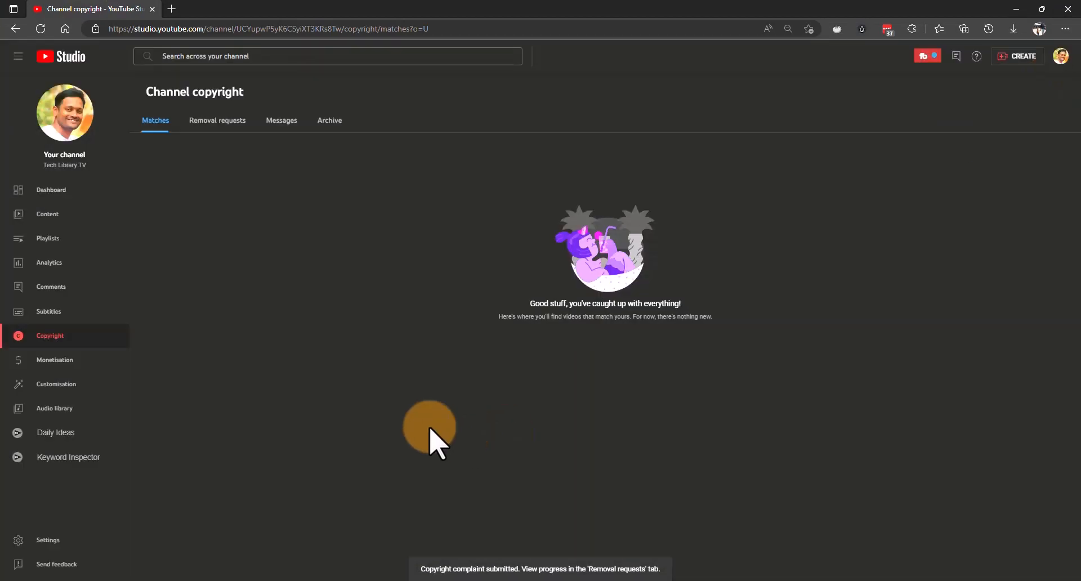